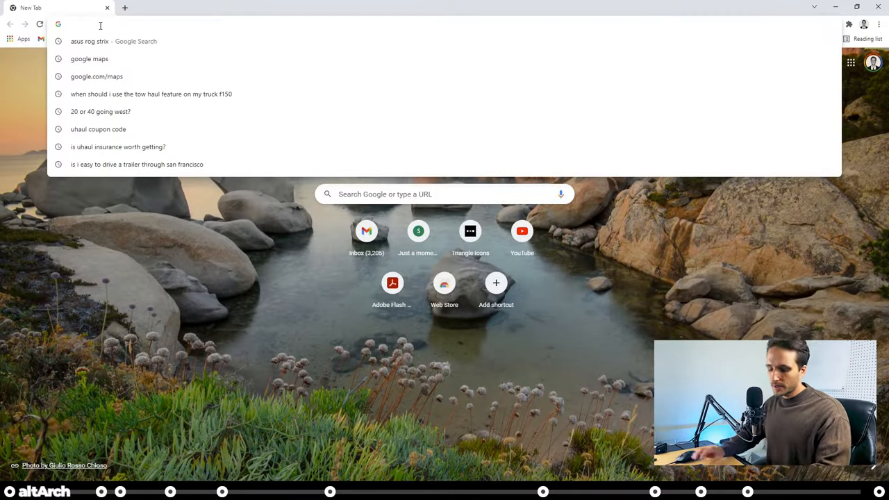
- Search 'blender', reach blender.org and start downloading the Blender 3.0.1 Windows installer
{"action": "type", "text": "blender.org"}
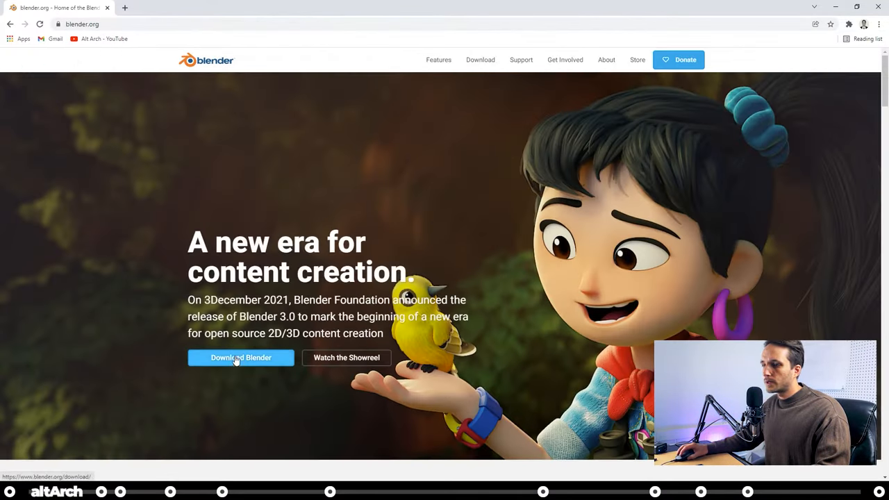
{"action": "left_click", "coordinate": [242, 357]}
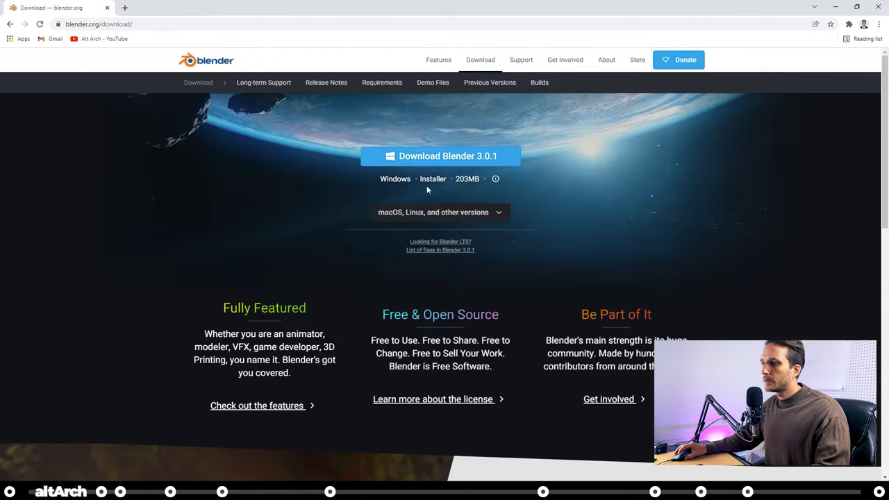
{"action": "left_click", "coordinate": [447, 156]}
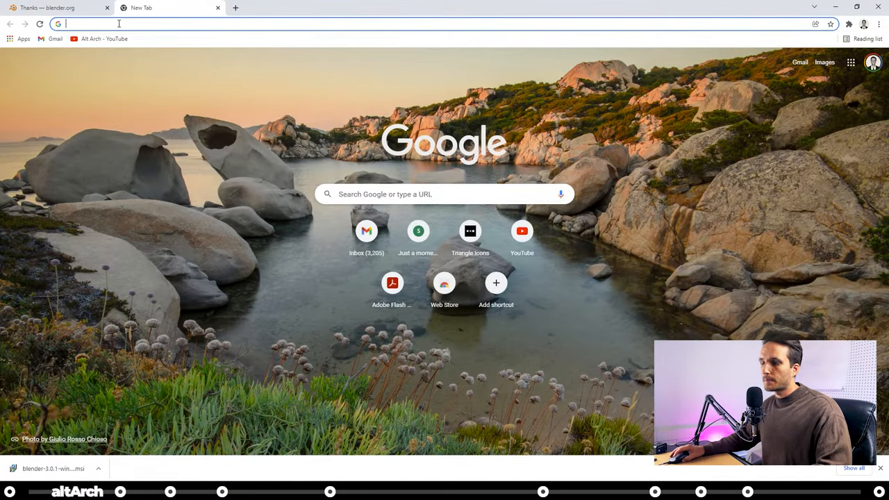
- Download RenderDoc (Win x64) from renderdoc.org, then get the MapsModelsImporter v0.4.1 zip from GitHub releases
{"action": "type", "text": "renderdoc.org"}
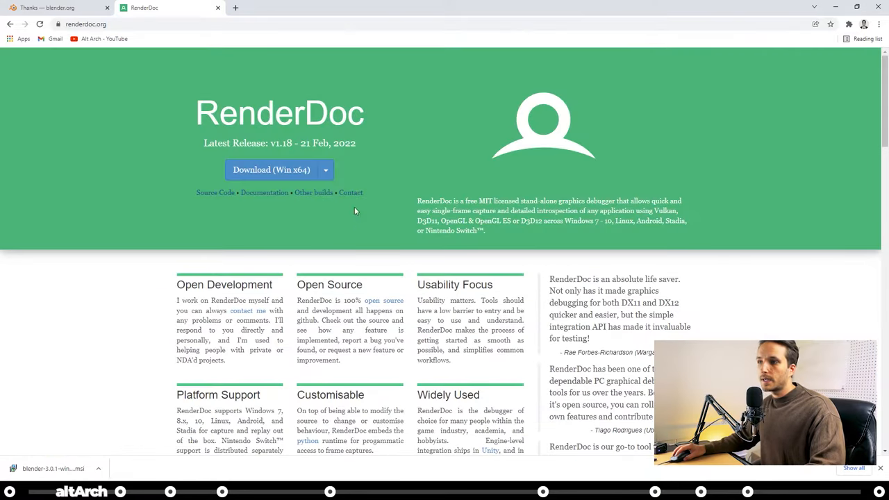
{"action": "left_click", "coordinate": [271, 169]}
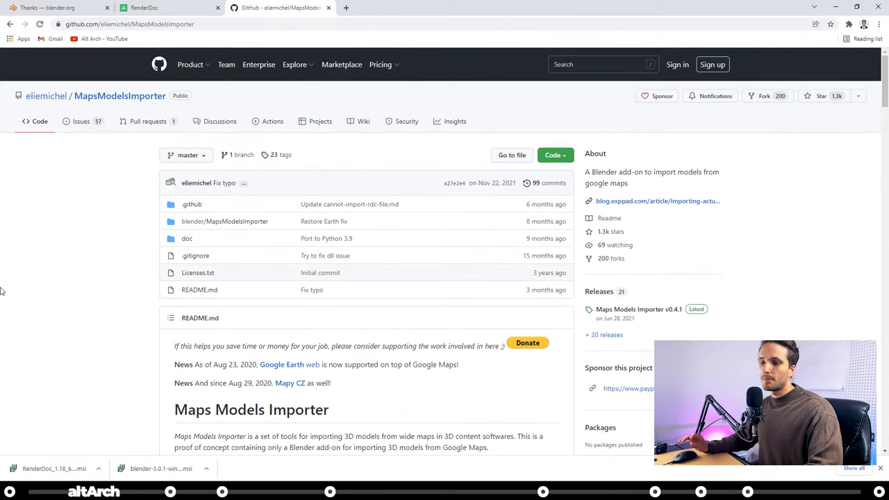
{"action": "mouse_move", "coordinate": [119, 267]}
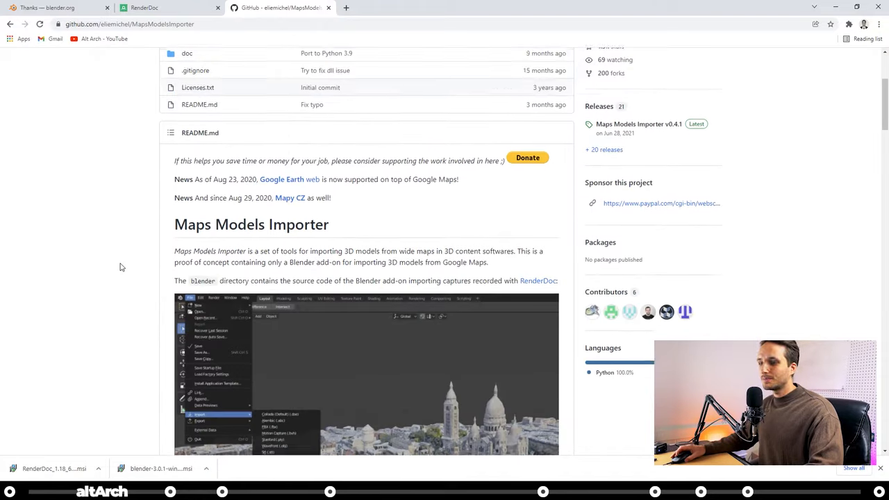
{"action": "scroll", "scroll_direction": "down", "scroll_amount": 3}
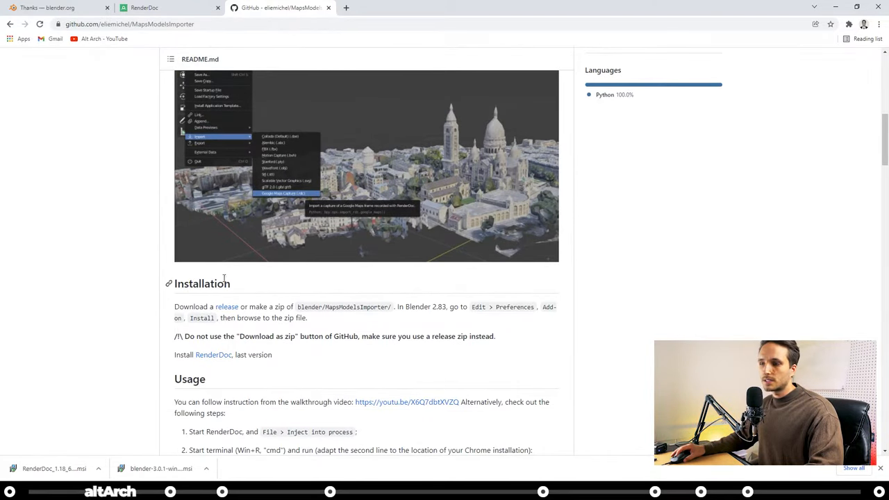
{"action": "mouse_move", "coordinate": [226, 306]}
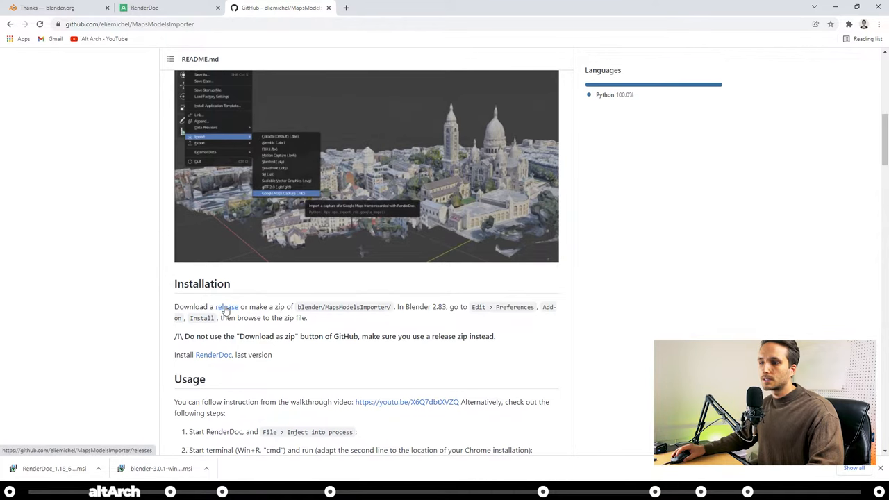
{"action": "left_click", "coordinate": [227, 307]}
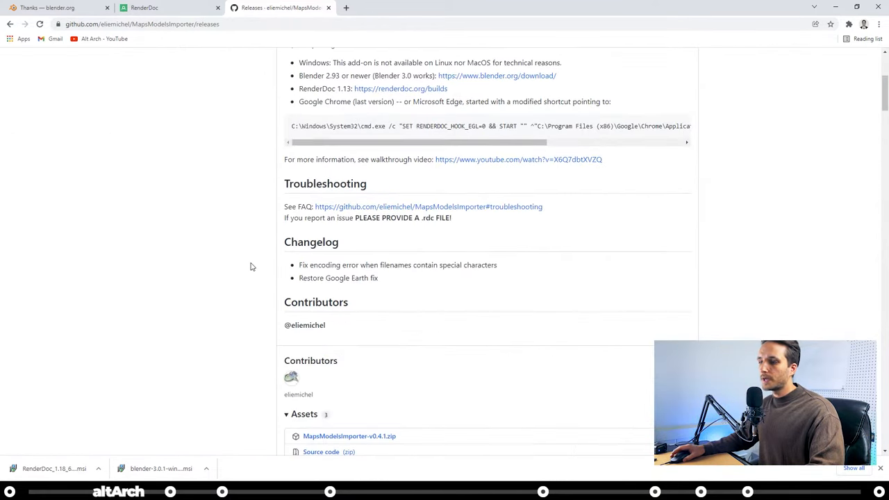
{"action": "scroll", "scroll_direction": "down", "scroll_amount": 3}
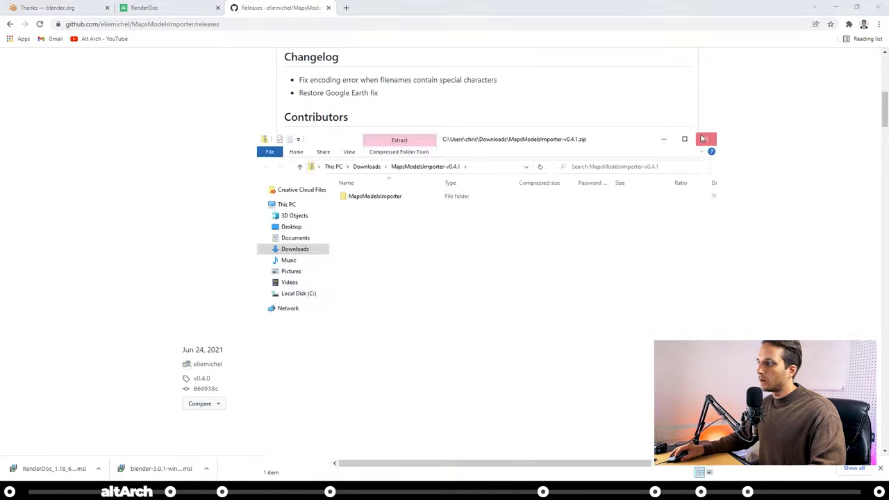
- Run the Blender .msi, then run the RenderDoc .msi and choose the Typical setup type
{"action": "left_click", "coordinate": [705, 139]}
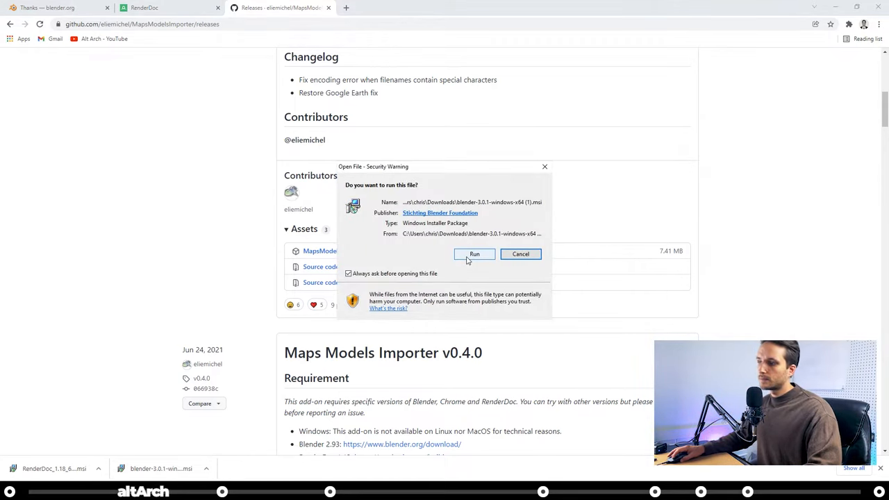
{"action": "left_click", "coordinate": [475, 253]}
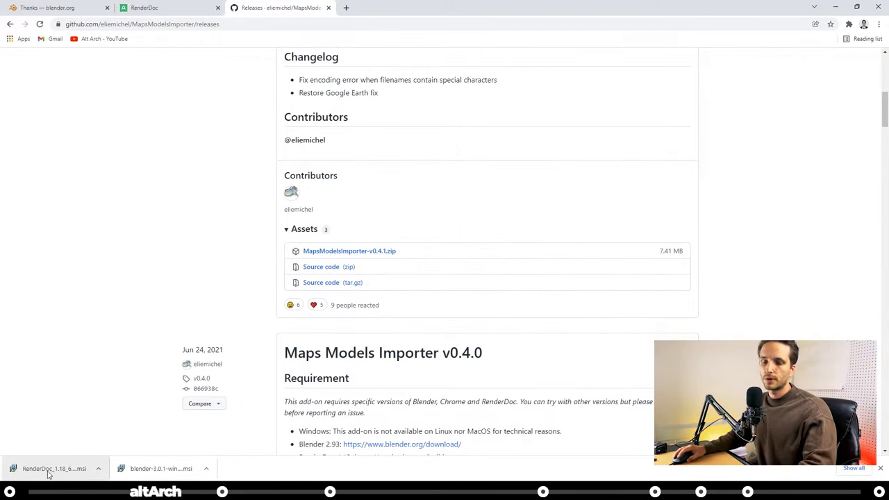
{"action": "left_click", "coordinate": [54, 468]}
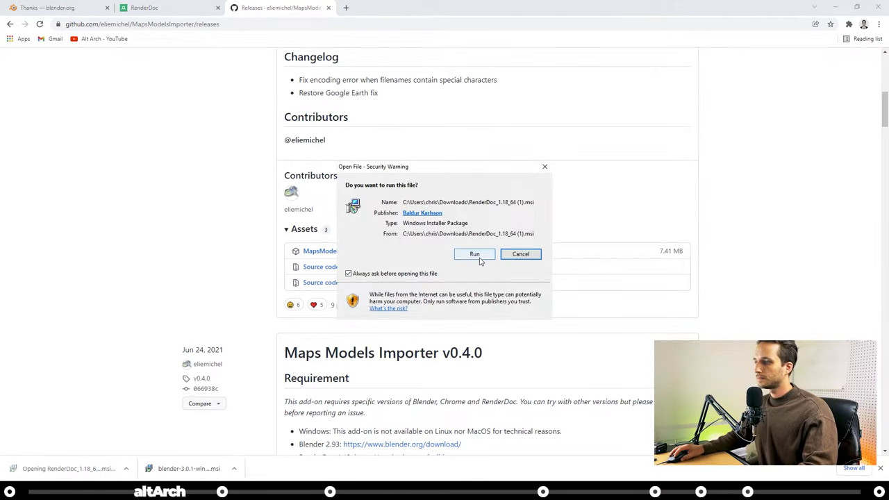
{"action": "left_click", "coordinate": [475, 253]}
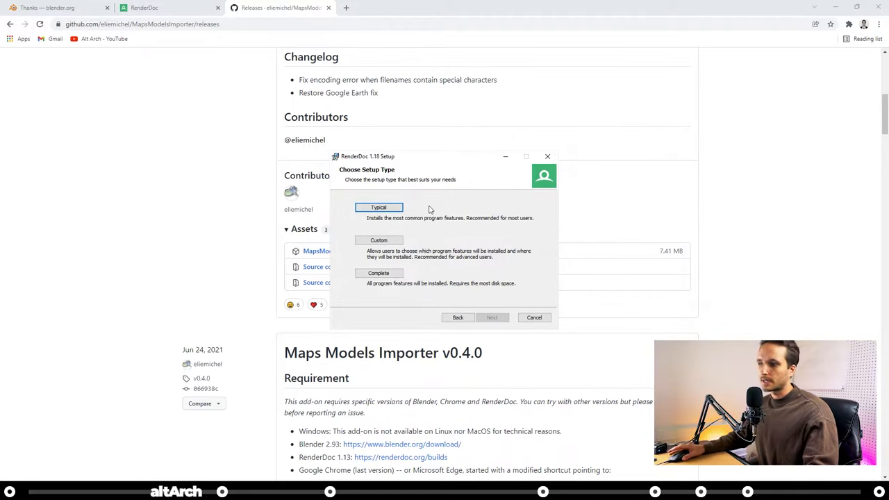
{"action": "left_click", "coordinate": [491, 317]}
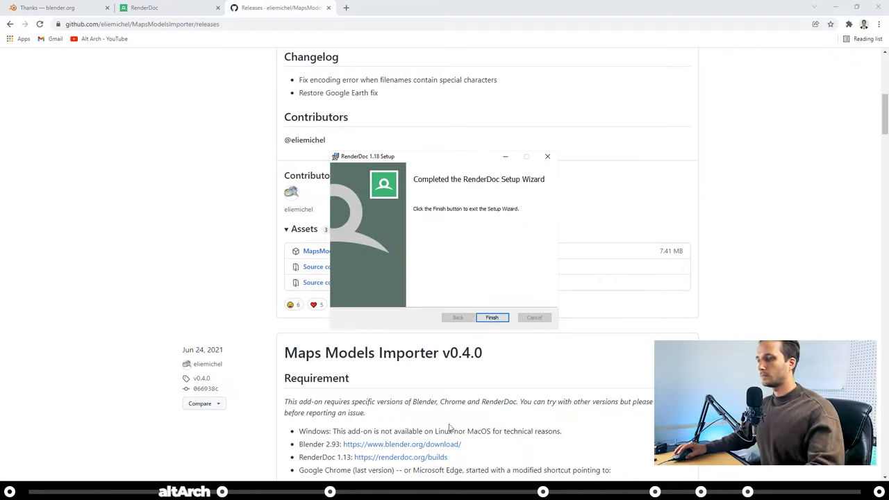
- Finish the RenderDoc wizard, search 'chrome.e' and go to chrome.exe's file location
{"action": "left_click", "coordinate": [492, 317]}
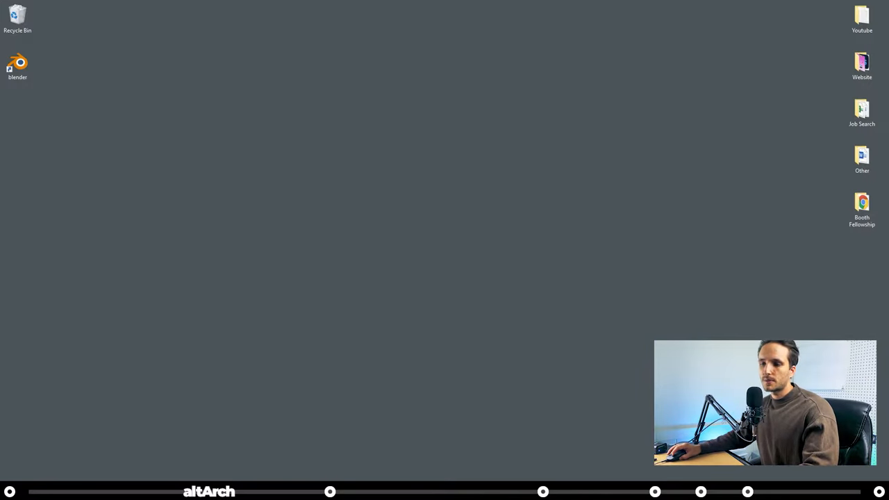
{"action": "left_click", "coordinate": [10, 491]}
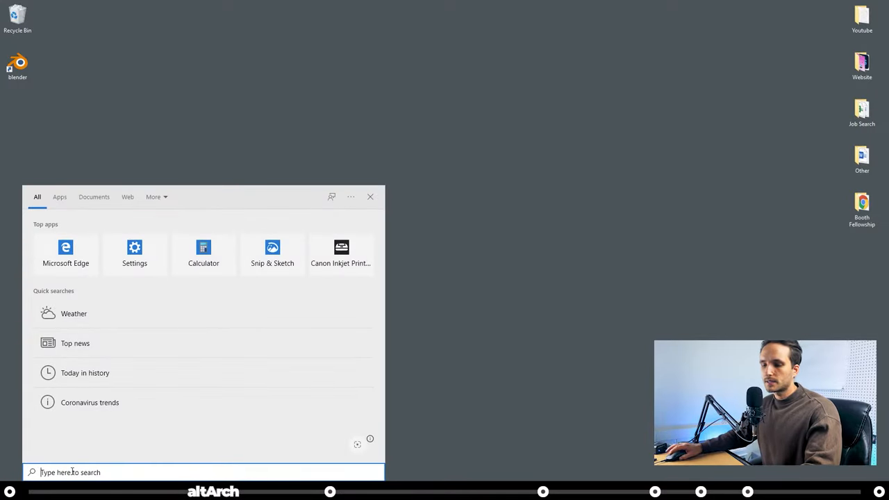
{"action": "type", "text": "chrome.exe"}
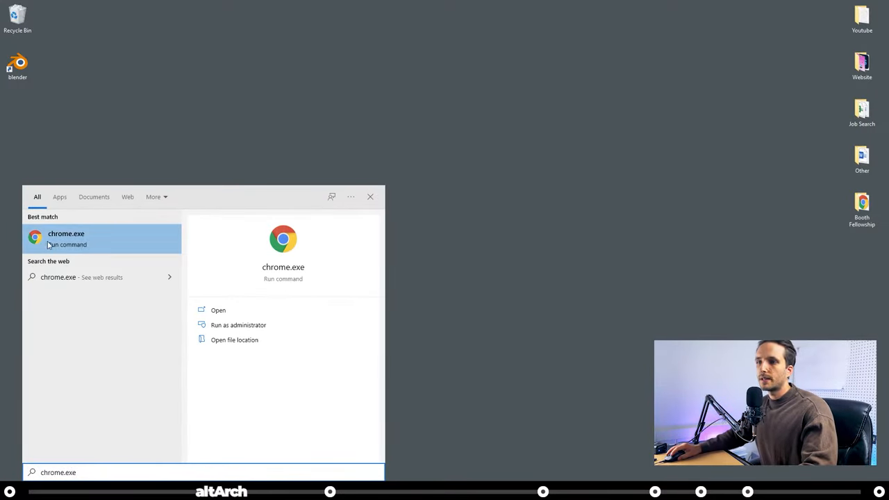
{"action": "right_click", "coordinate": [67, 237]}
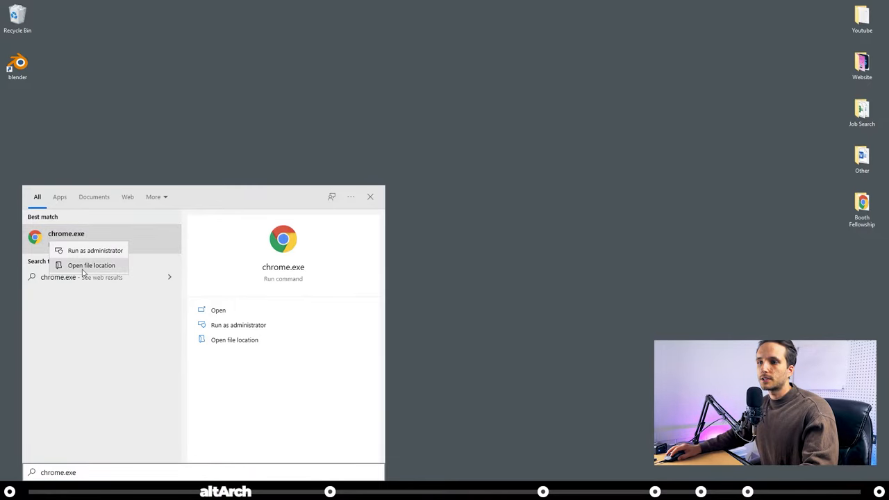
{"action": "left_click", "coordinate": [92, 265]}
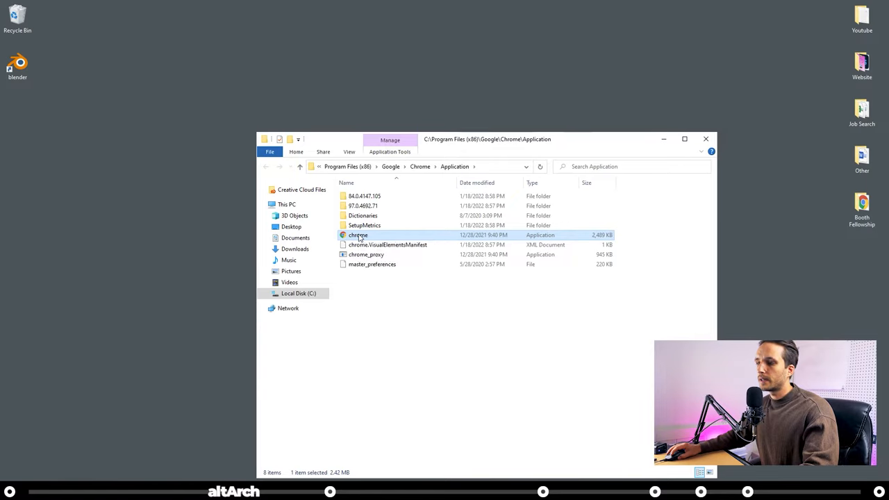
- Create a desktop shortcut to the chrome application and close its folder
{"action": "right_click", "coordinate": [358, 234]}
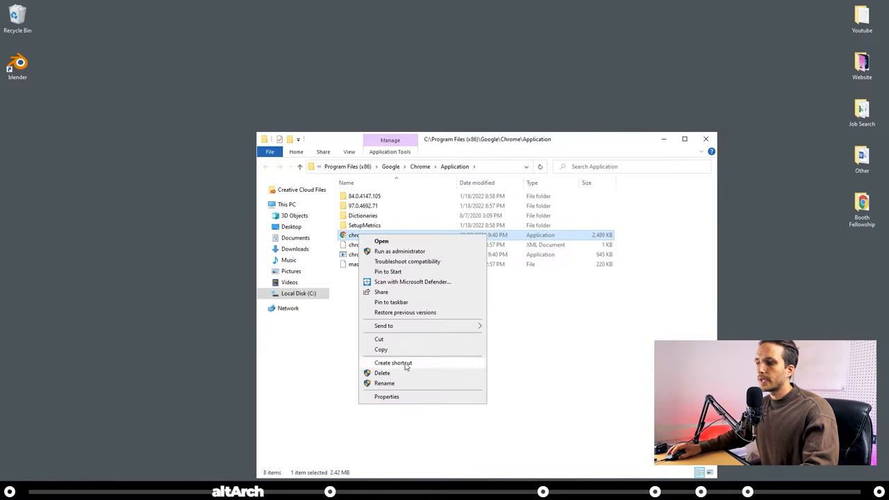
{"action": "left_click", "coordinate": [393, 362]}
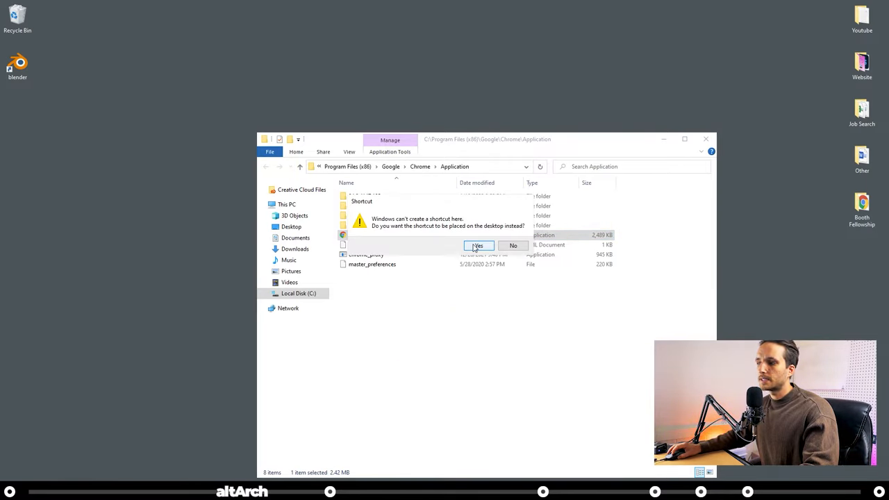
{"action": "left_click", "coordinate": [478, 244]}
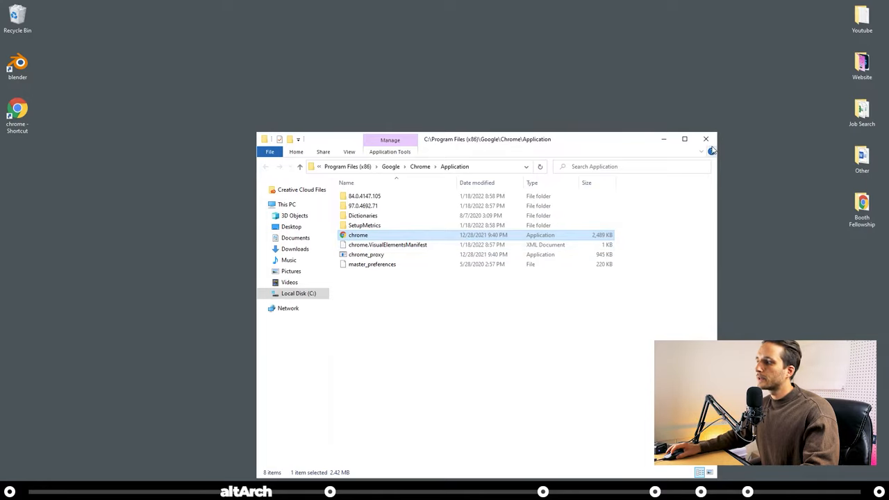
{"action": "left_click", "coordinate": [705, 139]}
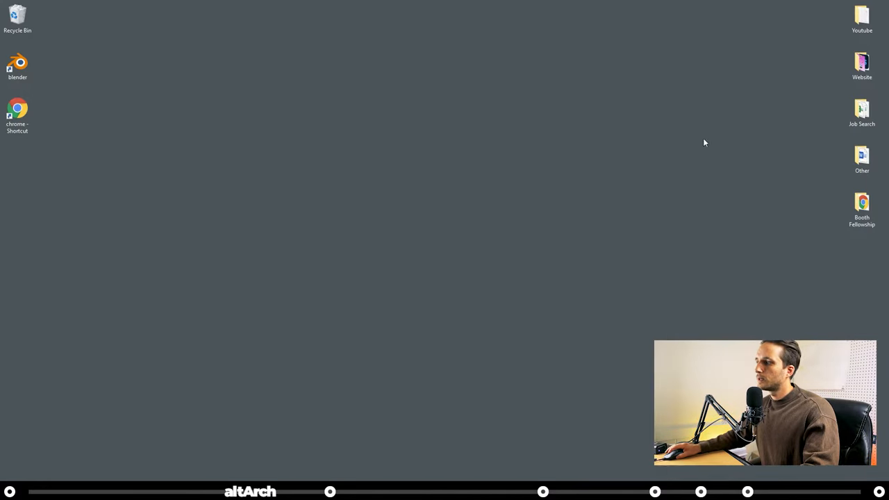
- Keep the shortcut target with --disable-gpu-sandbox --gpu-startup-dialog and confirm its properties
{"action": "right_click", "coordinate": [17, 114]}
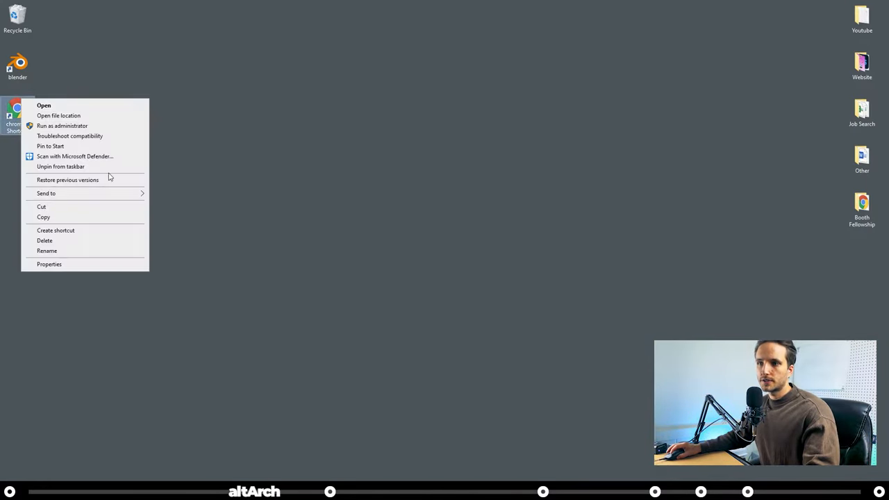
{"action": "left_click", "coordinate": [50, 264]}
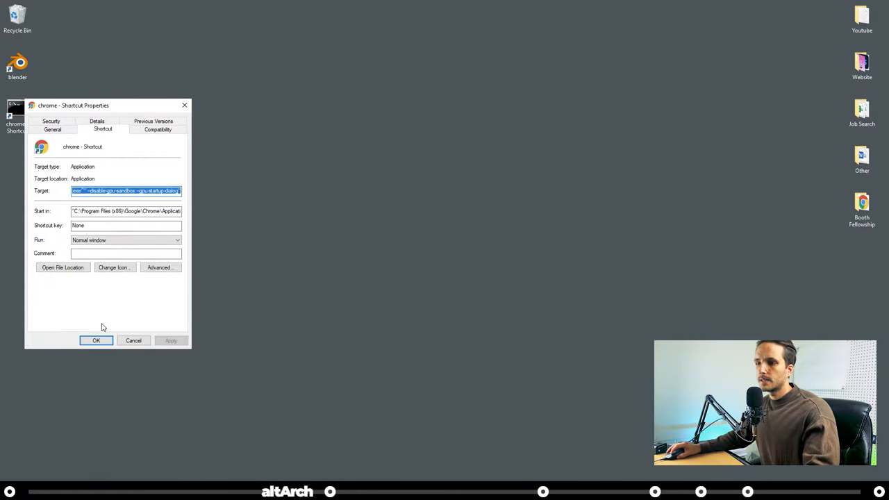
{"action": "left_click", "coordinate": [96, 340]}
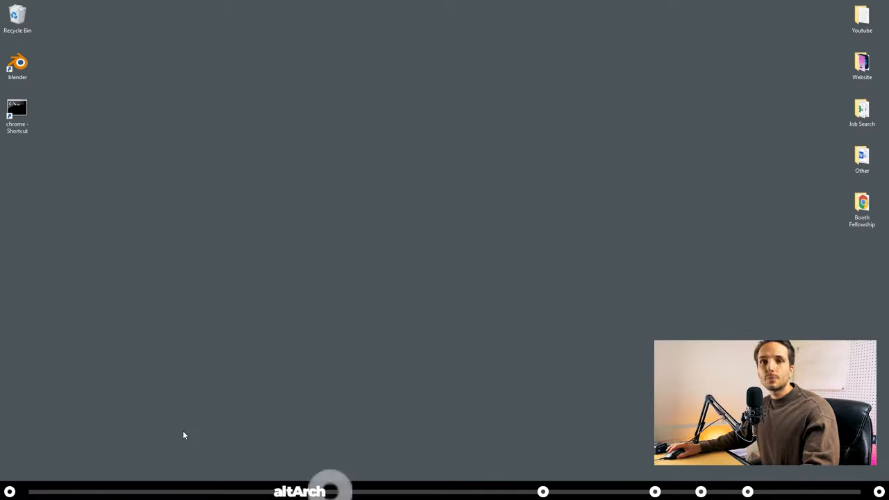
- Search 'renderdoc' in the Windows Start search panel
{"action": "left_click", "coordinate": [9, 491]}
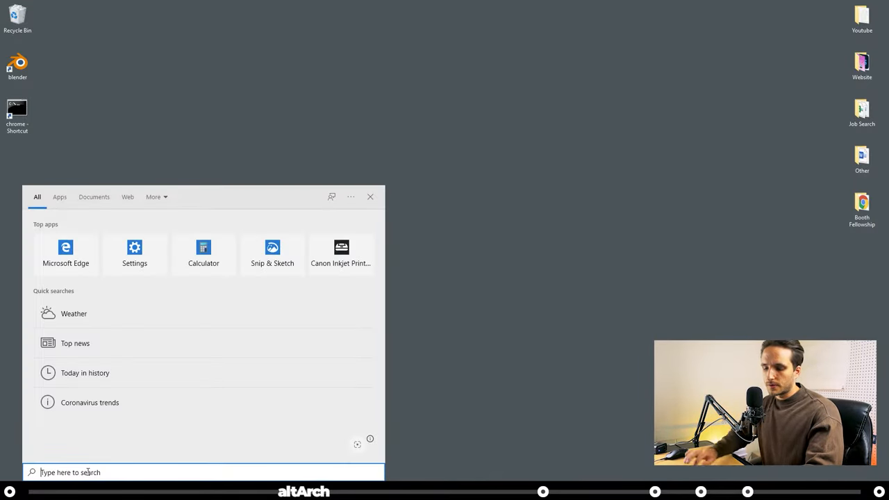
{"action": "type", "text": "renderdoc"}
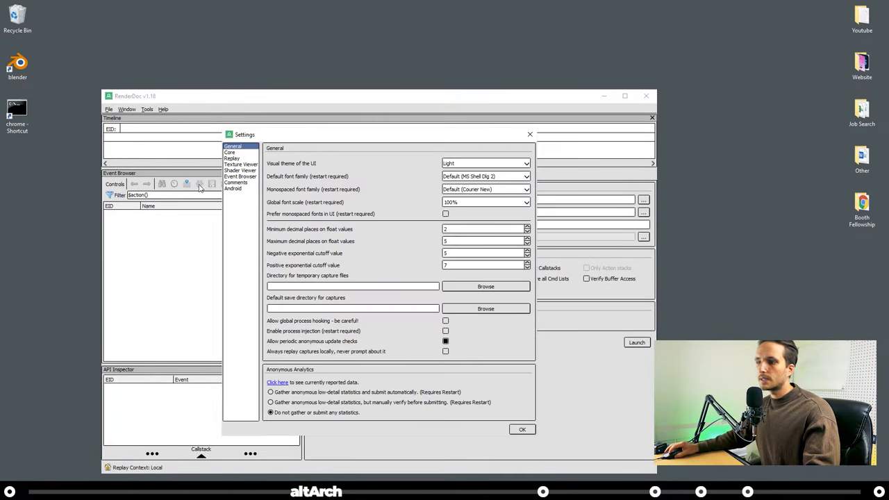
{"action": "mouse_move", "coordinate": [275, 338]}
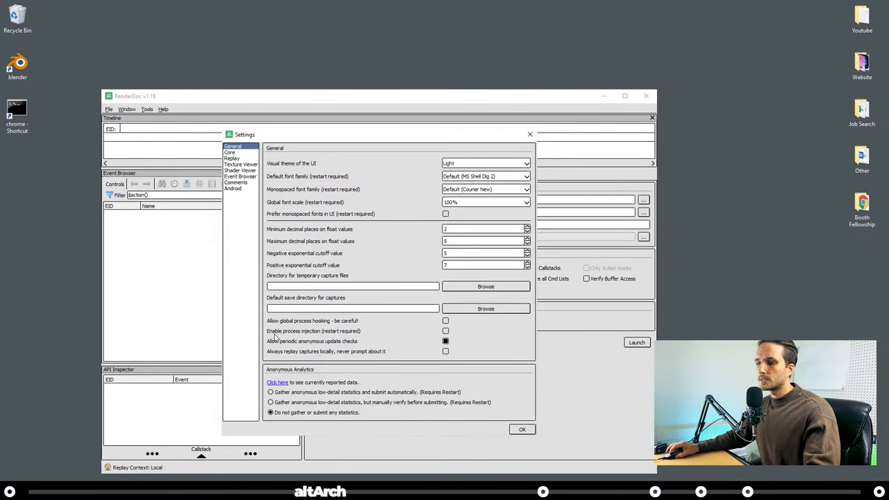
{"action": "mouse_move", "coordinate": [361, 332]}
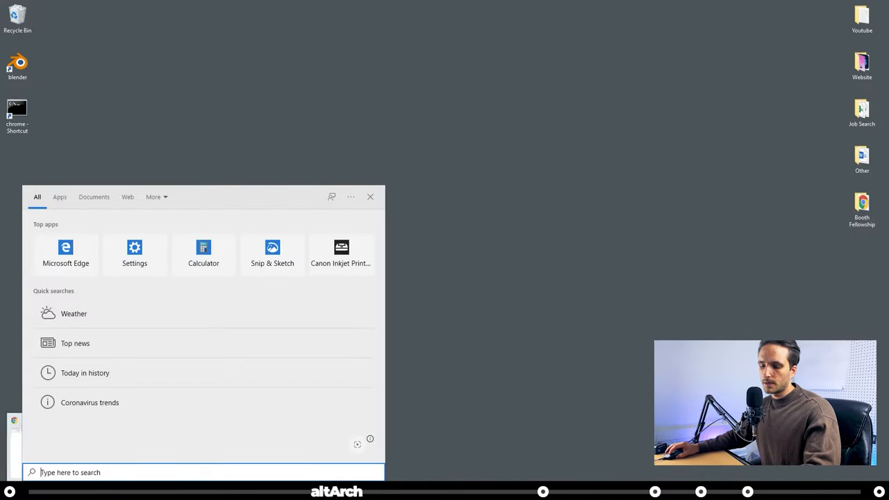
- Launch RenderDoc and the Chrome shortcut, inject into chrome PID 8576 and dismiss the Gpu startup dialog
{"action": "left_click", "coordinate": [249, 303]}
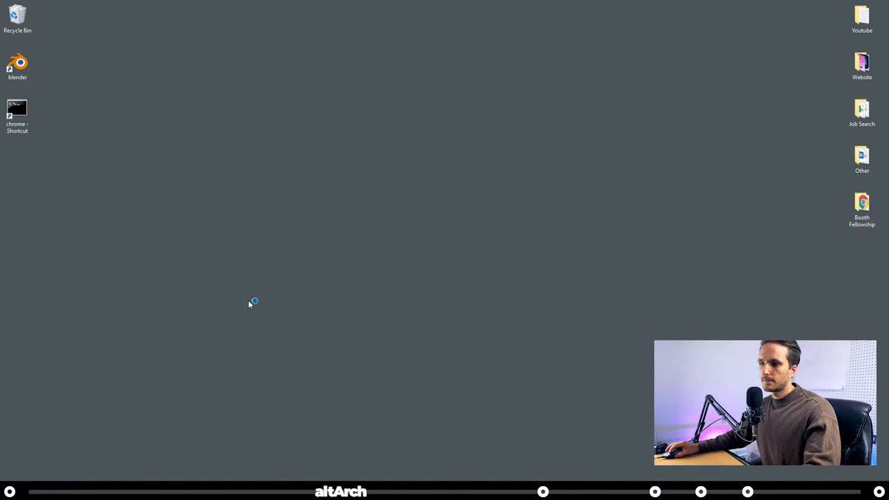
{"action": "double_click", "coordinate": [17, 111]}
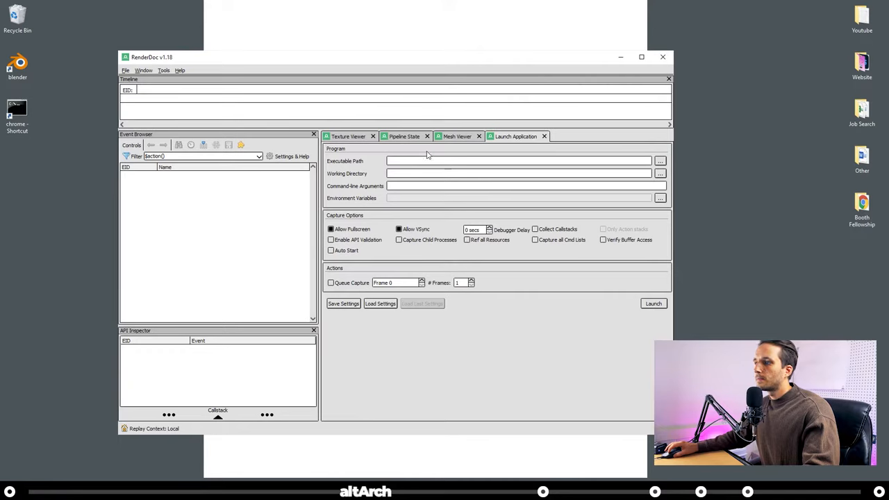
{"action": "left_click", "coordinate": [125, 70]}
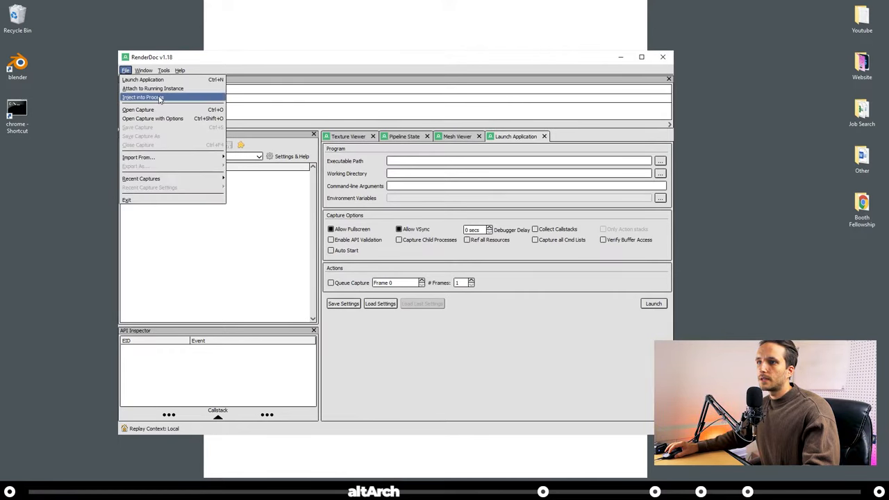
{"action": "left_click", "coordinate": [141, 98]}
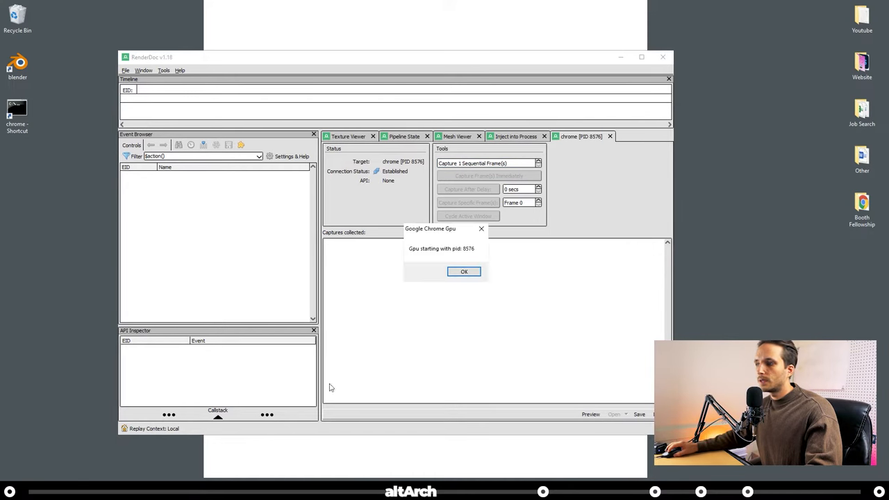
{"action": "left_click", "coordinate": [464, 271]}
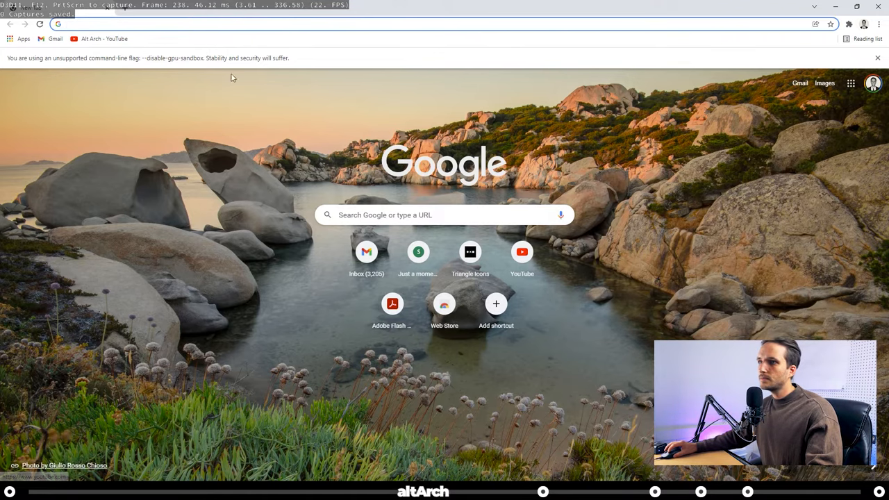
- Go to google.com/maps, search 'new york', switch to Satellite and turn off Labels
{"action": "type", "text": "google.com/maps"}
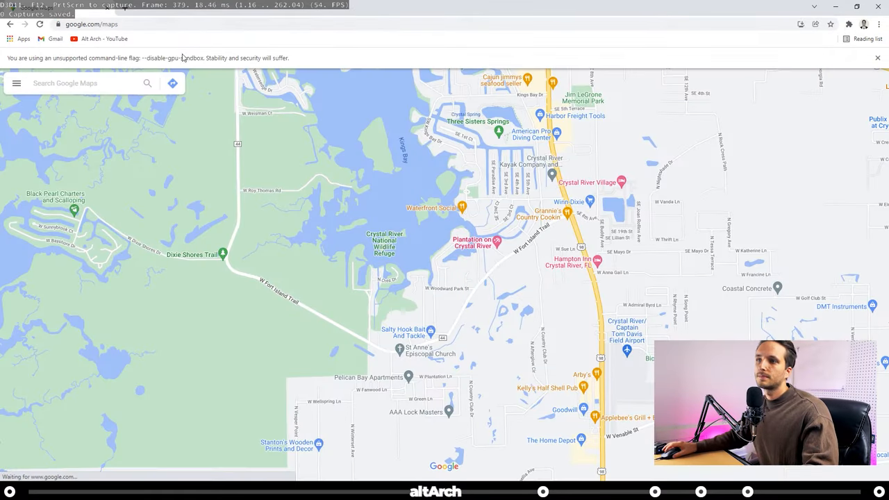
{"action": "left_click", "coordinate": [83, 83]}
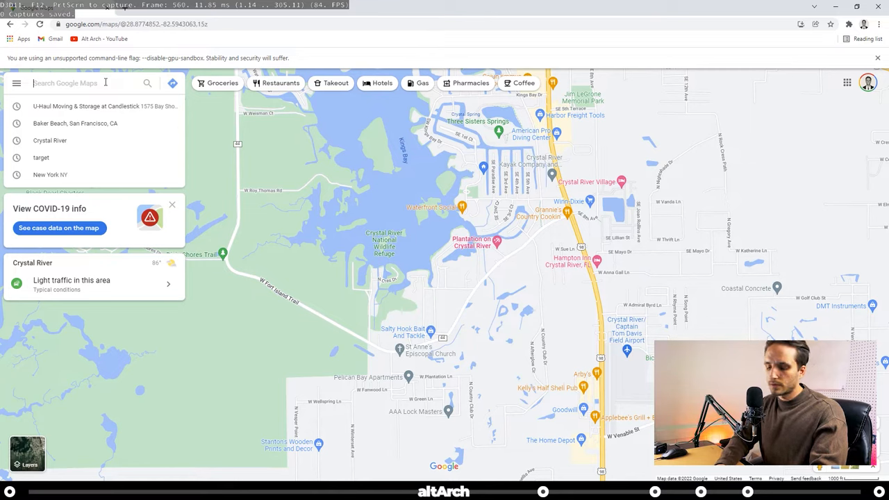
{"action": "type", "text": "new york"}
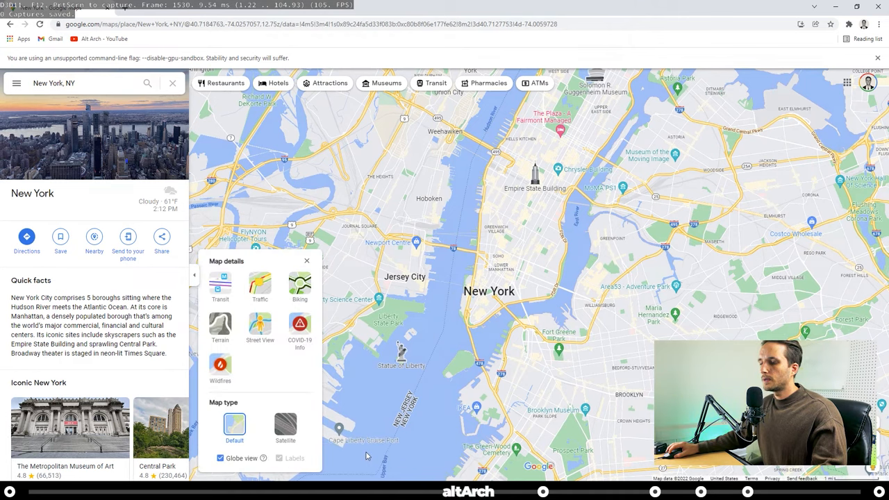
{"action": "left_click", "coordinate": [285, 424]}
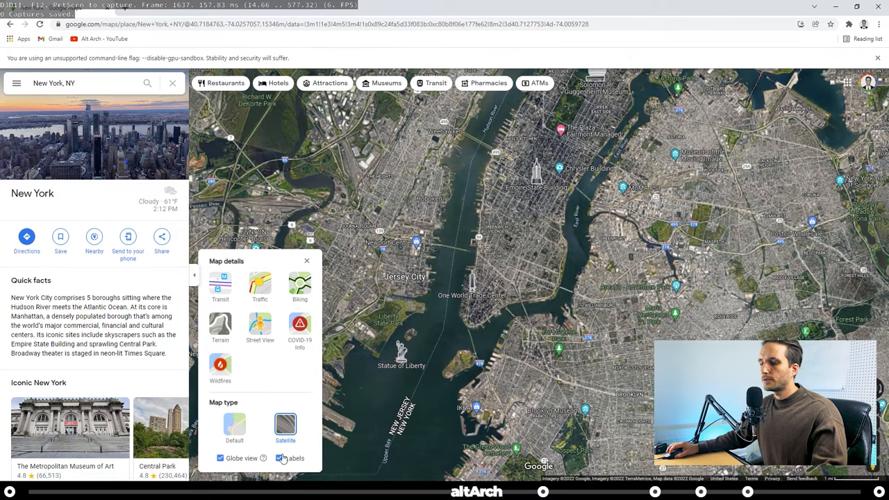
{"action": "left_click", "coordinate": [281, 459]}
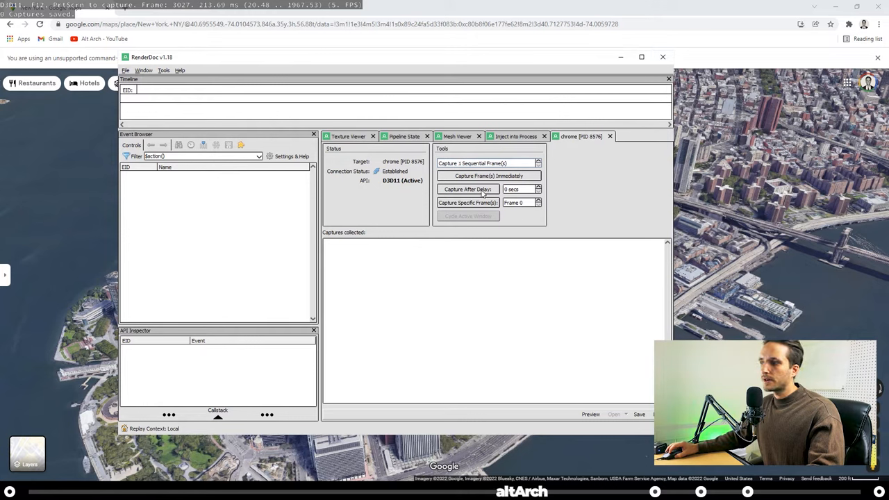
- Set Capture After Delay to 1 sec and capture a frame of the 3D map view
{"action": "left_click", "coordinate": [539, 186]}
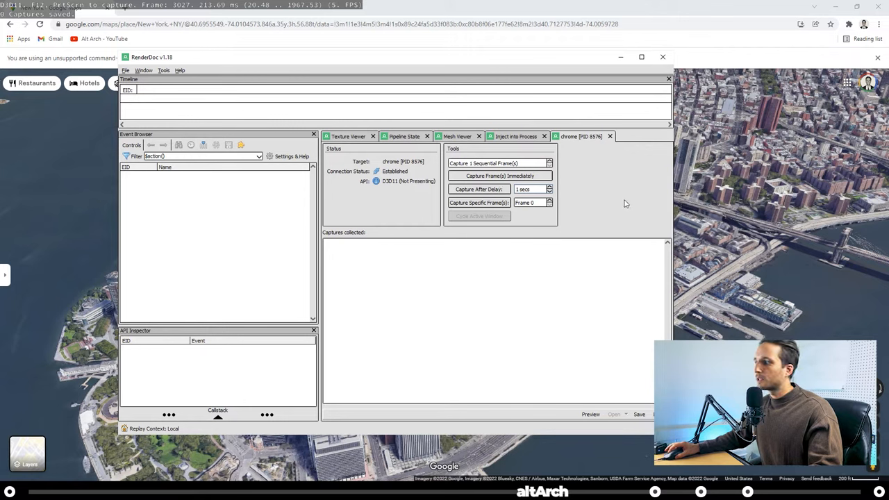
{"action": "mouse_move", "coordinate": [752, 214]}
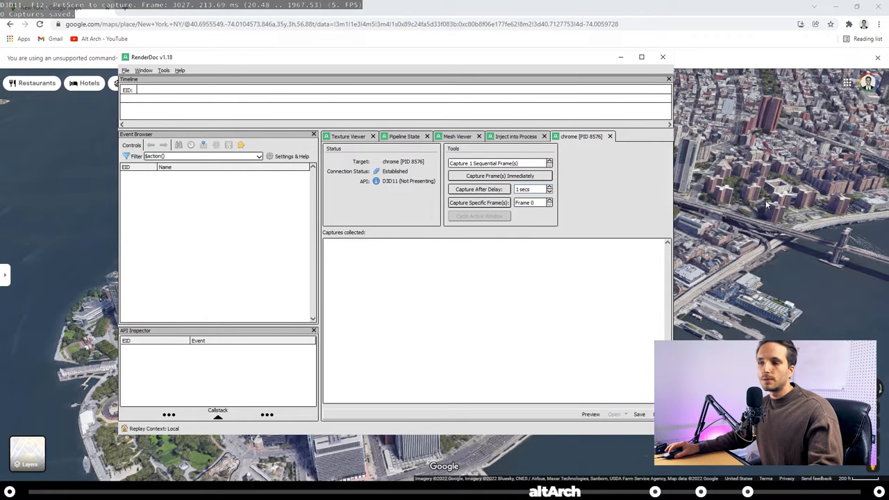
{"action": "left_click", "coordinate": [477, 189]}
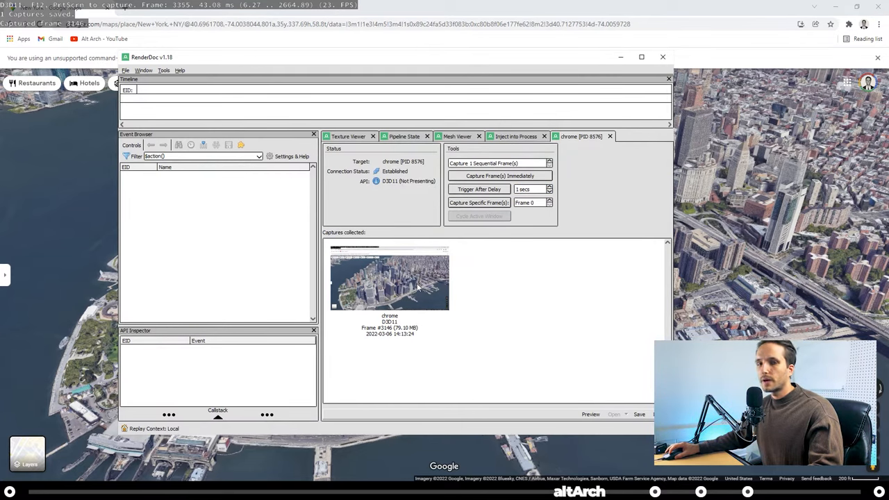
- Load the captured frame and save it to the Desktop as New York.rdc
{"action": "double_click", "coordinate": [389, 278]}
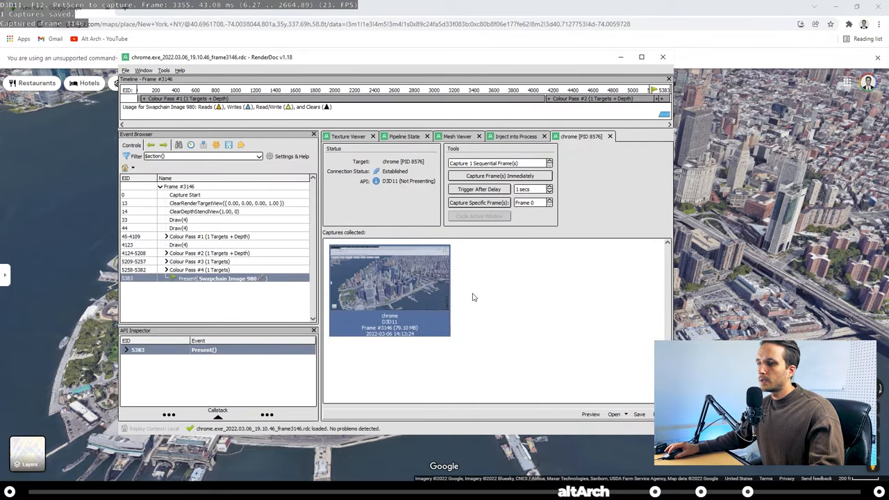
{"action": "right_click", "coordinate": [389, 287]}
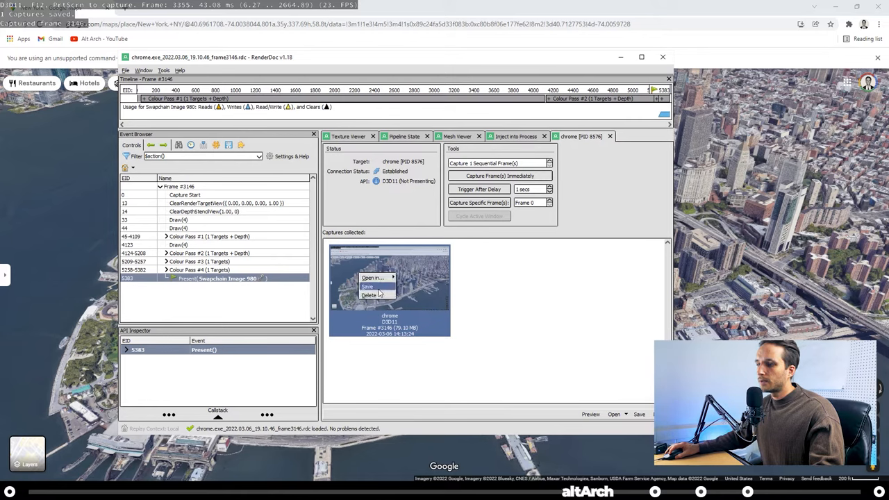
{"action": "left_click", "coordinate": [368, 286]}
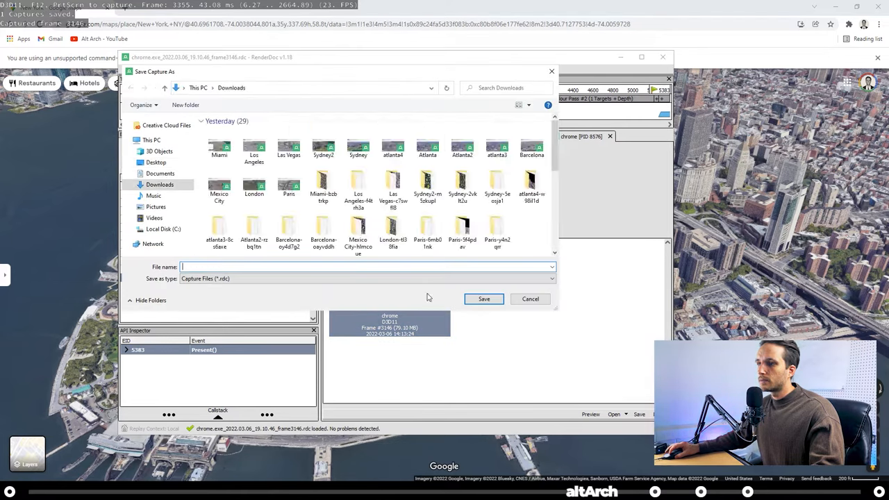
{"action": "left_click", "coordinate": [155, 161]}
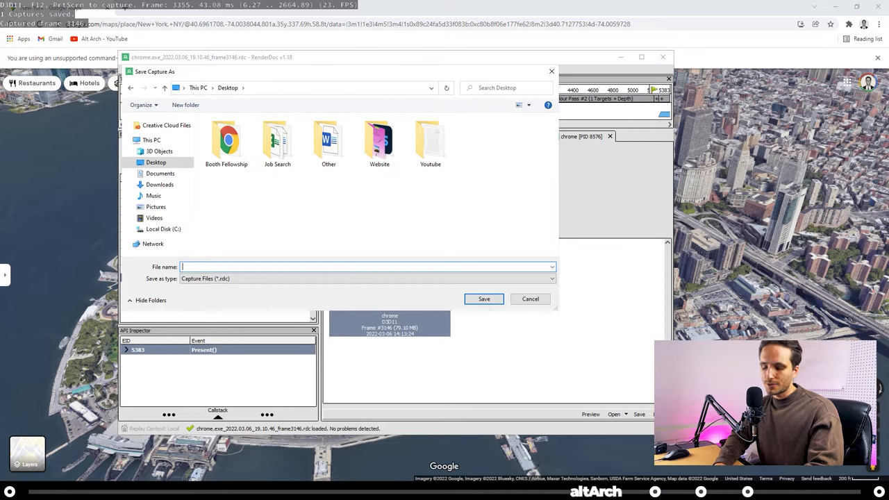
{"action": "type", "text": "New York"}
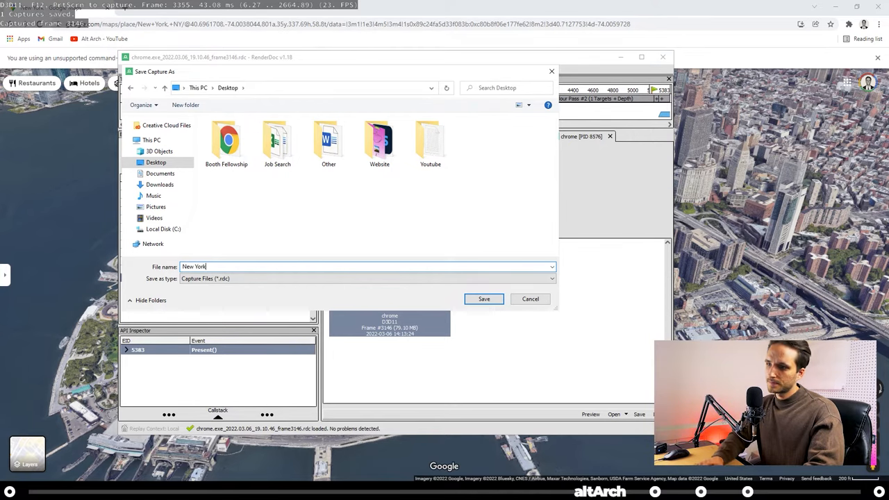
{"action": "left_click", "coordinate": [483, 299]}
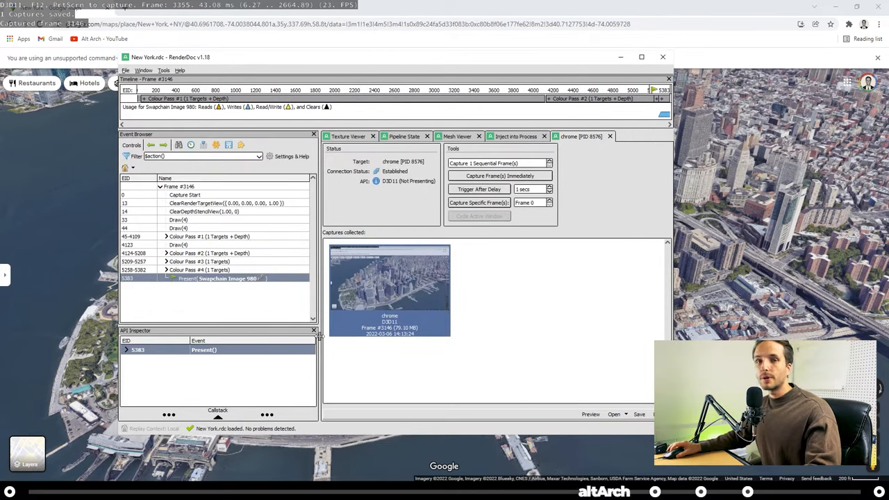
- Install the Google Maps capture importer add-on from its zip in Preferences, then close Preferences
{"action": "type", "text": "bluetooth and other devices settings"}
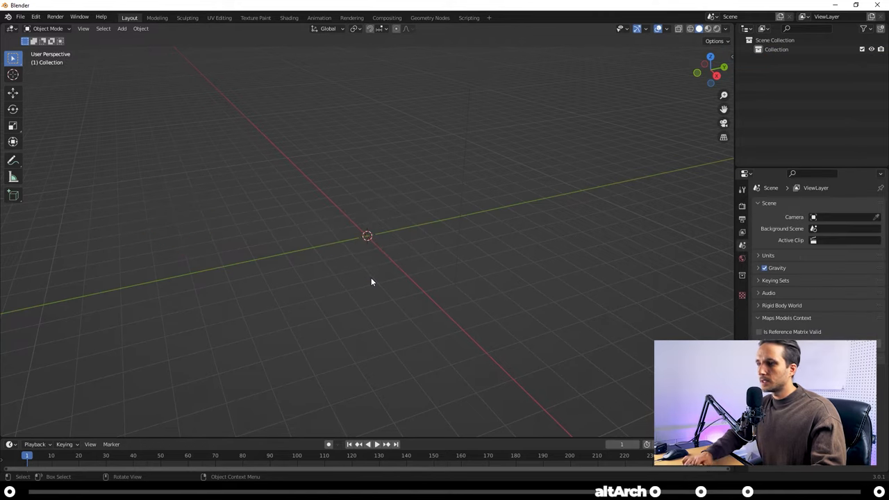
{"action": "left_click", "coordinate": [36, 17]}
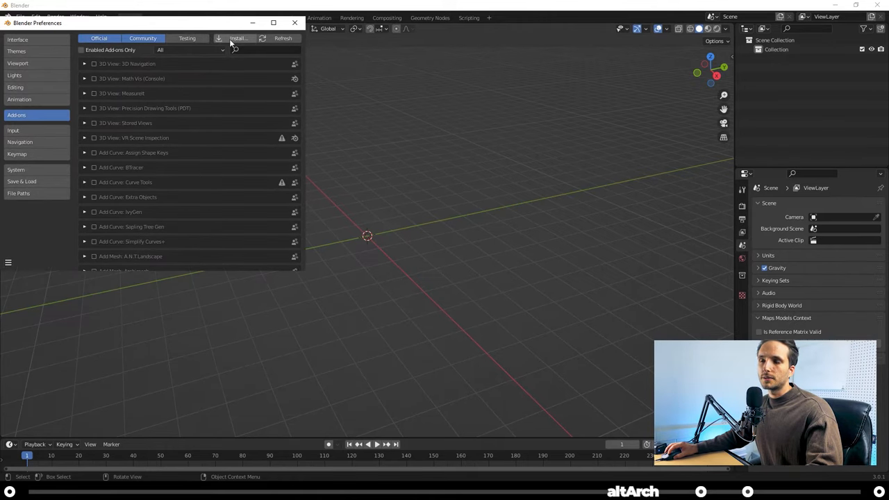
{"action": "left_click", "coordinate": [239, 39]}
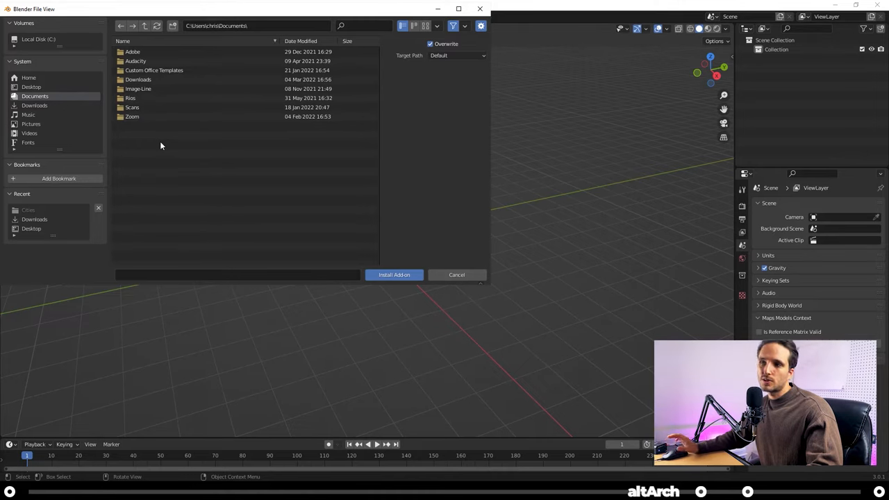
{"action": "mouse_move", "coordinate": [236, 156]}
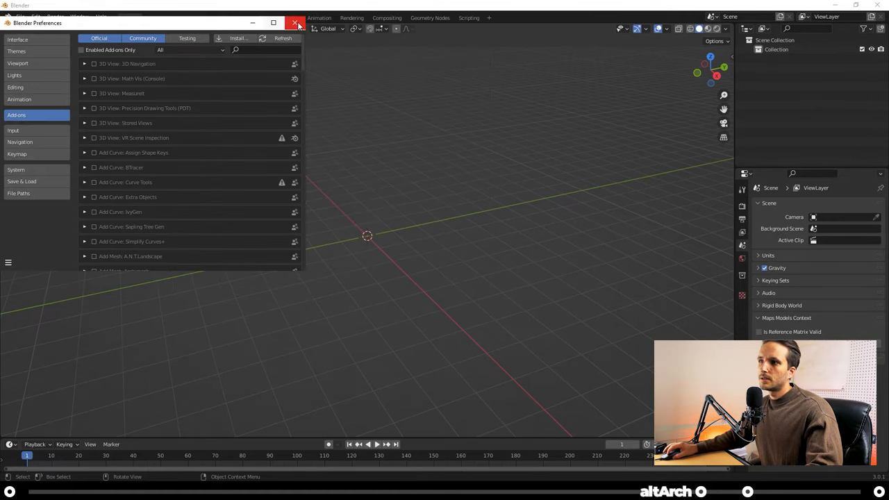
{"action": "left_click", "coordinate": [296, 22]}
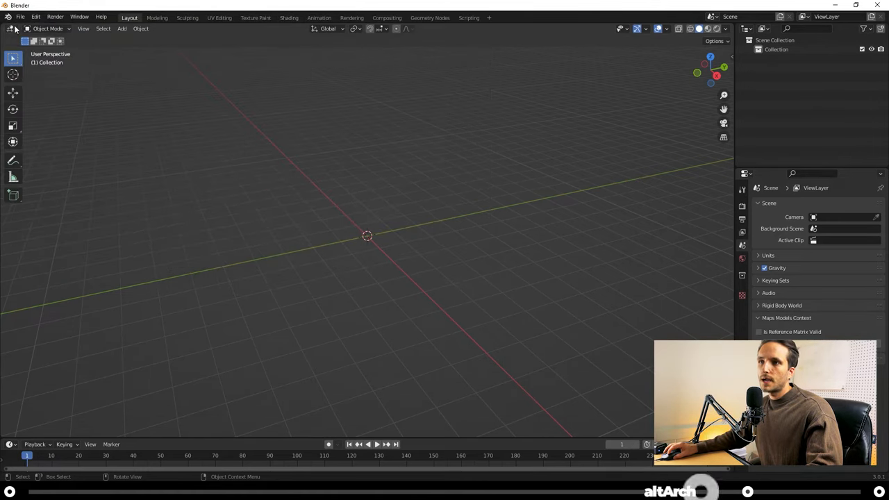
- Import the New York.rdc Google Maps capture from the Desktop into the scene
{"action": "left_click", "coordinate": [19, 17]}
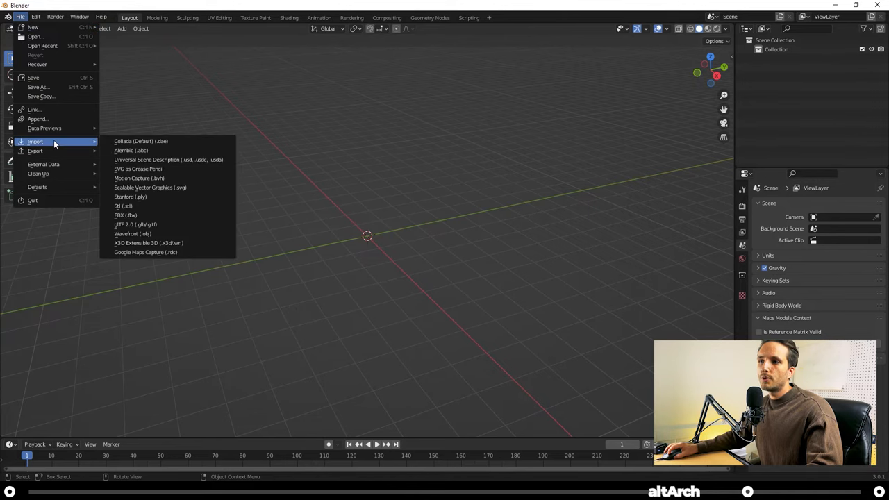
{"action": "mouse_move", "coordinate": [158, 253]}
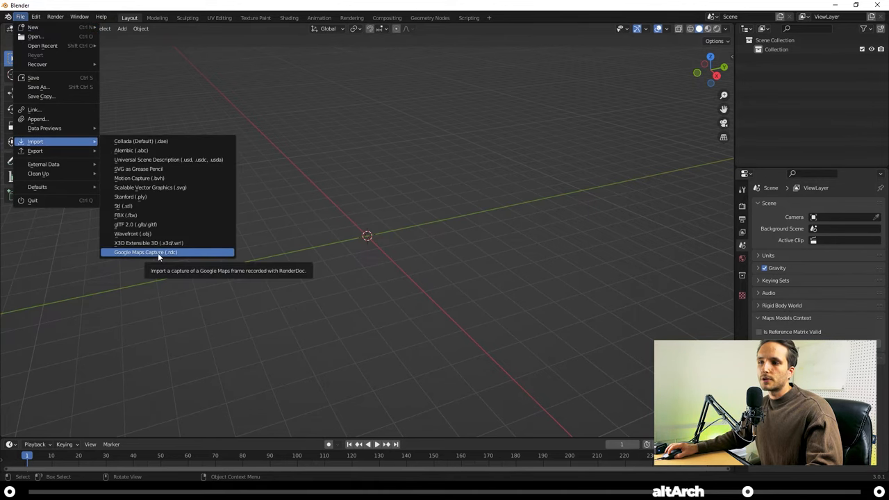
{"action": "left_click", "coordinate": [144, 253]}
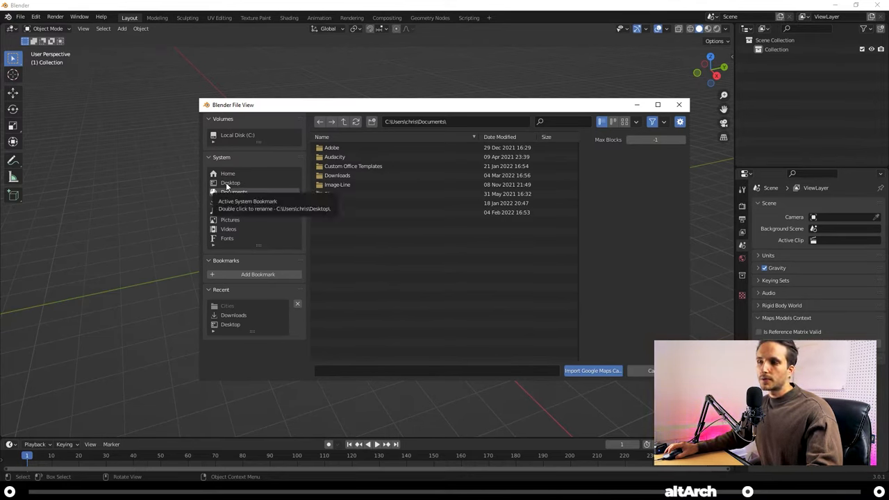
{"action": "left_click", "coordinate": [231, 183]}
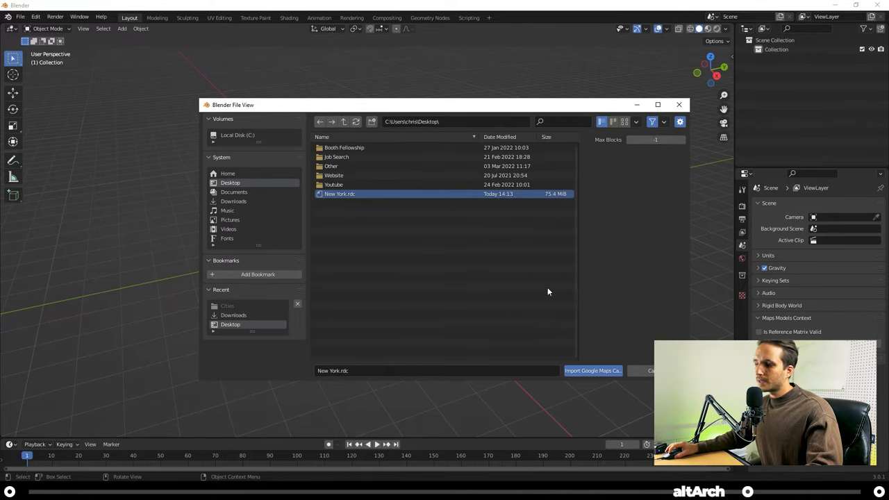
{"action": "mouse_move", "coordinate": [592, 369]}
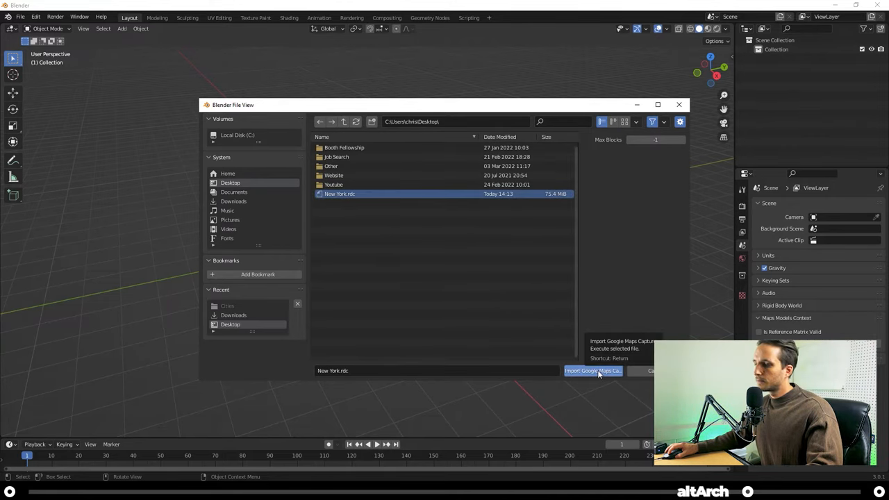
{"action": "left_click", "coordinate": [592, 370]}
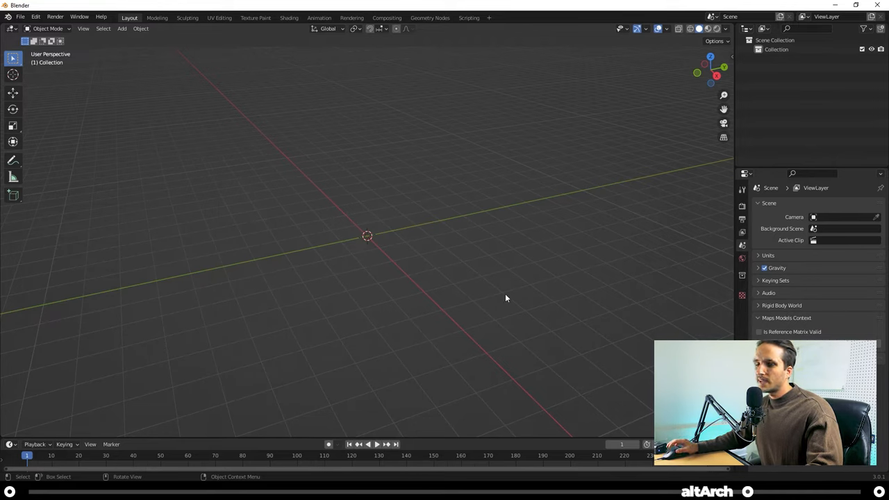
{"action": "mouse_move", "coordinate": [499, 292]}
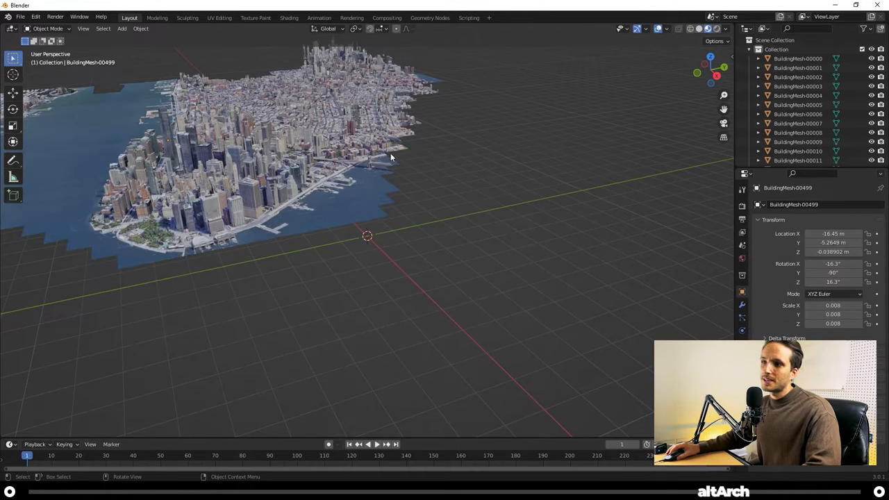
{"action": "mouse_move", "coordinate": [267, 130]}
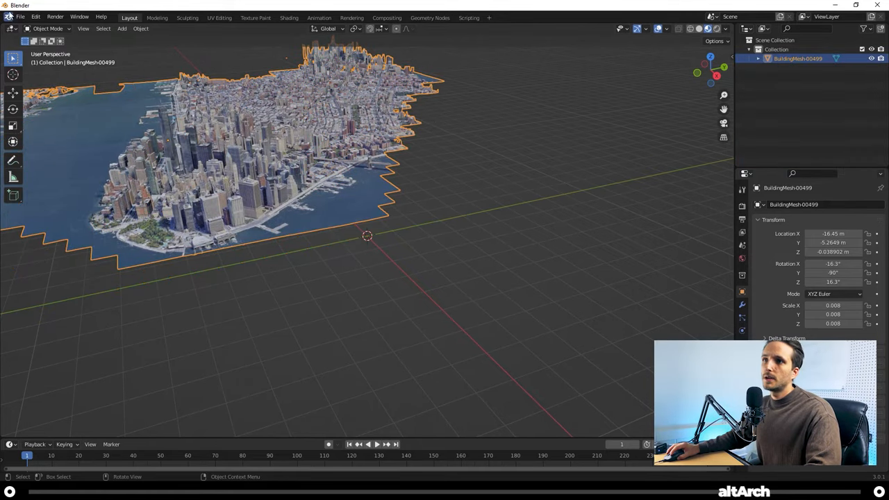
{"action": "mouse_move", "coordinate": [408, 164]}
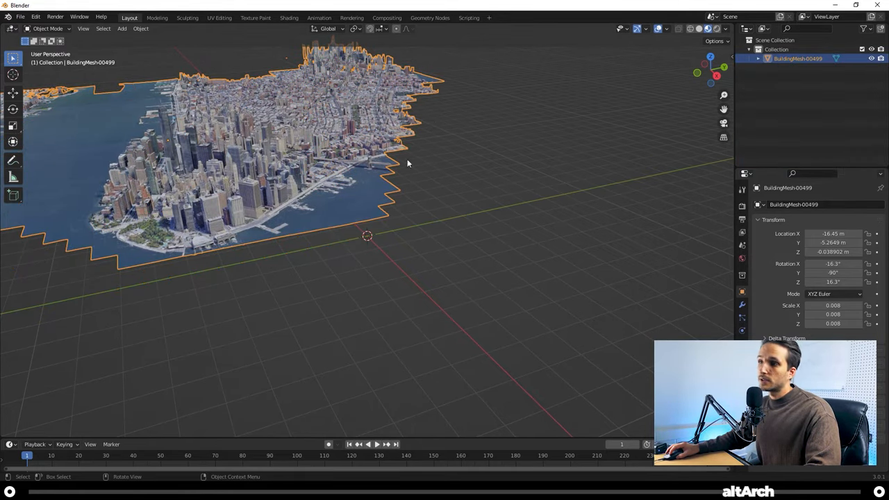
- Join all BuildingMesh objects into a single BuildingMesh object
{"action": "left_click", "coordinate": [20, 17]}
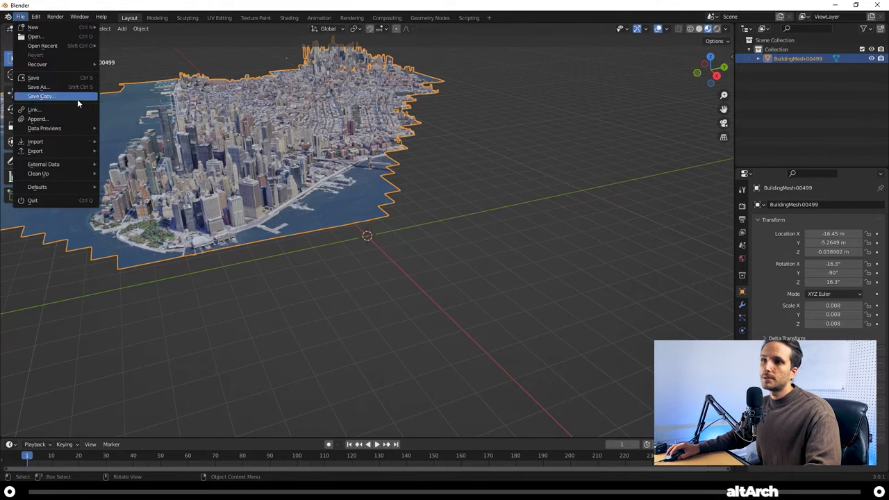
{"action": "mouse_move", "coordinate": [36, 150]}
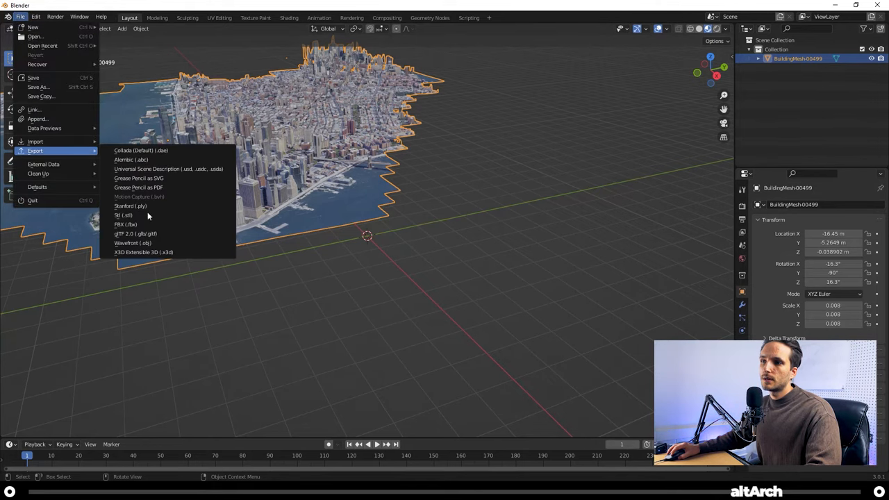
- Export the merged BuildingMesh to the Desktop as New York.fbx
{"action": "left_click", "coordinate": [125, 225]}
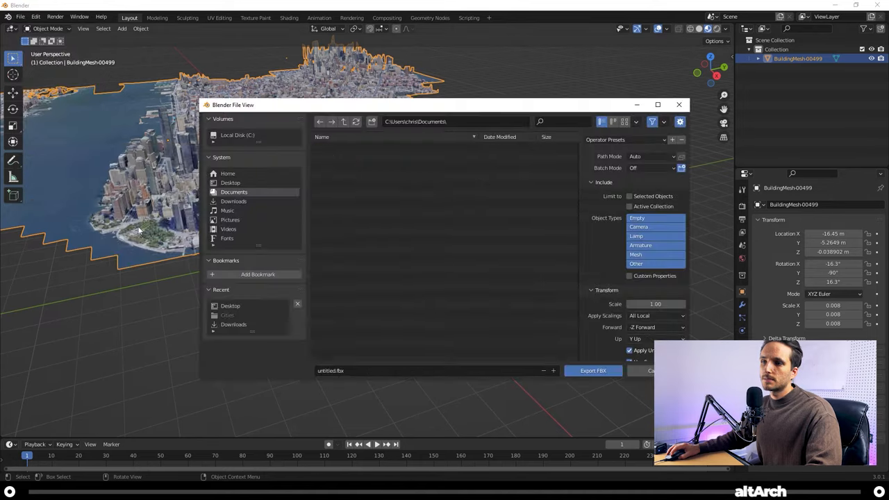
{"action": "left_click", "coordinate": [230, 183]}
{"action": "type", "text": "N"}
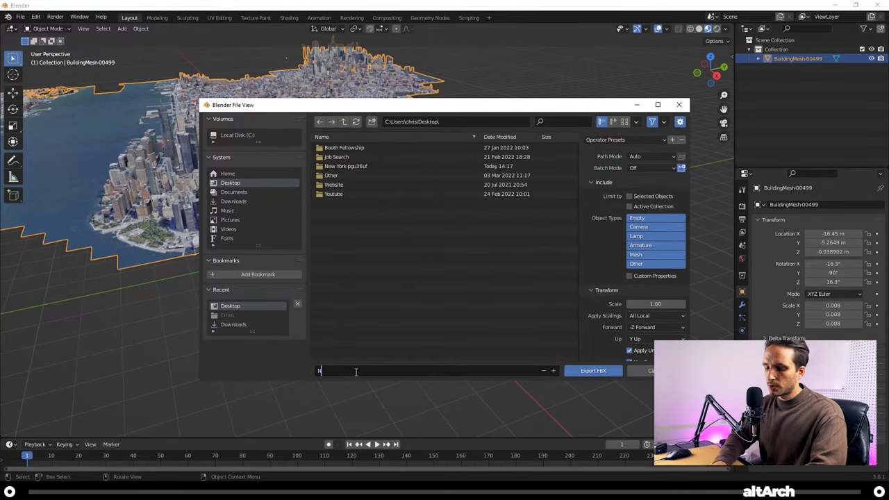
{"action": "type", "text": "ew York.fbx"}
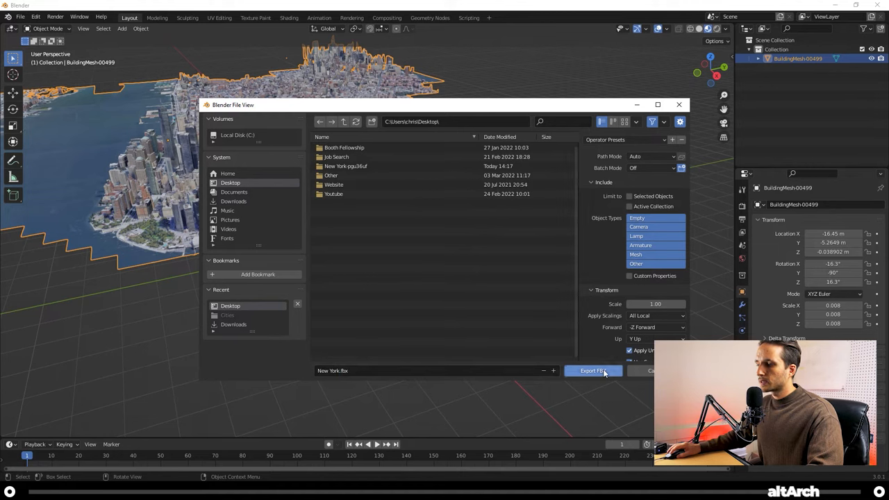
{"action": "left_click", "coordinate": [591, 369]}
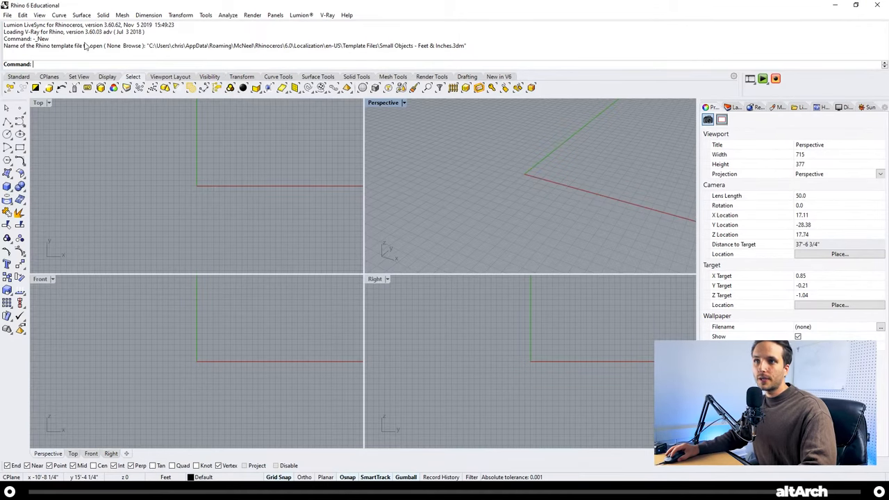
- Import New York.fbx into Rhino, accepting the FBX scaling to feet
{"action": "left_click", "coordinate": [7, 14]}
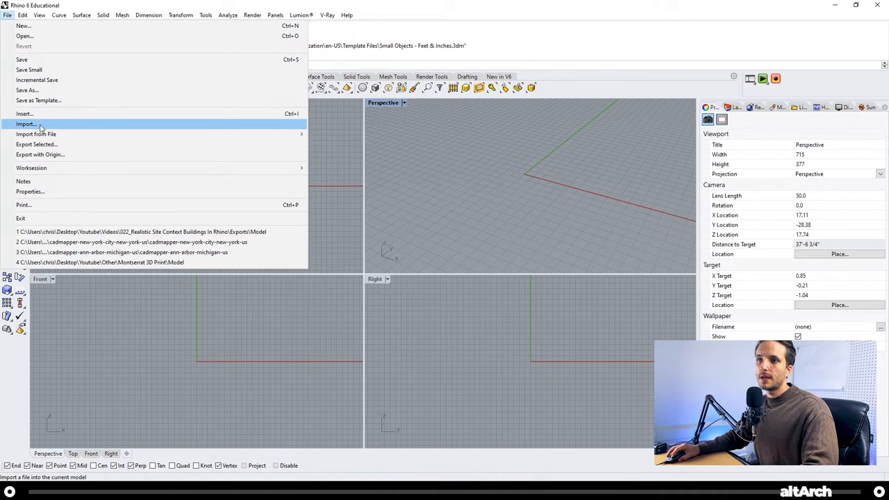
{"action": "left_click", "coordinate": [25, 123]}
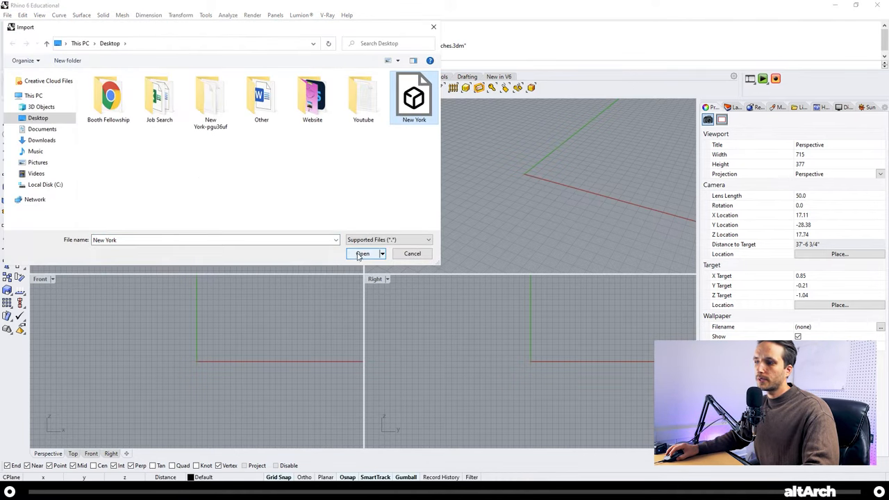
{"action": "left_click", "coordinate": [362, 253]}
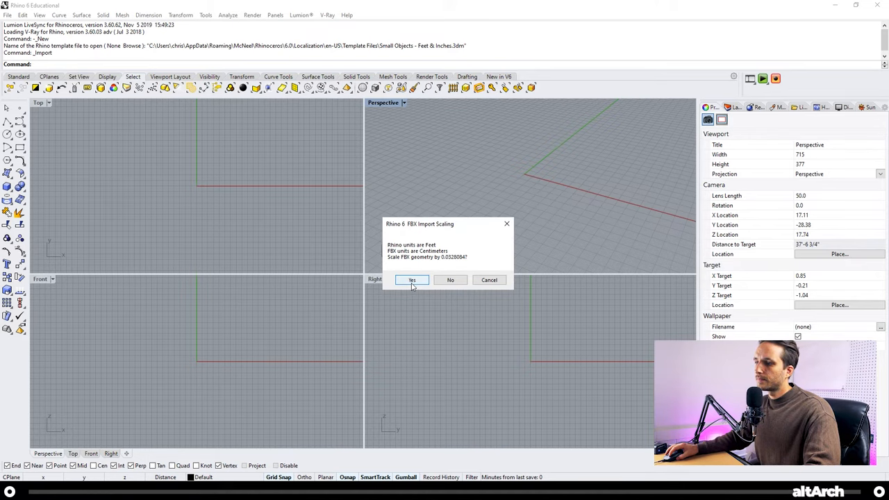
{"action": "left_click", "coordinate": [411, 279]}
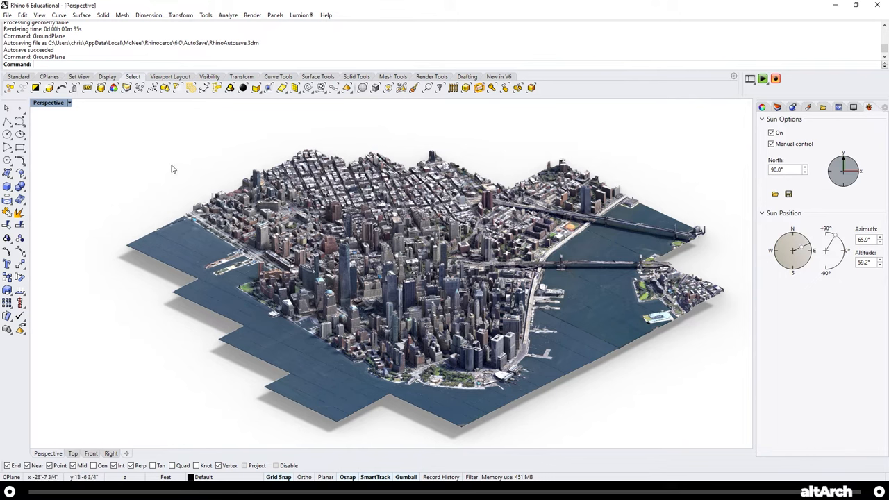
- Show the Perspective viewport in Rendered display mode
{"action": "left_click", "coordinate": [68, 103]}
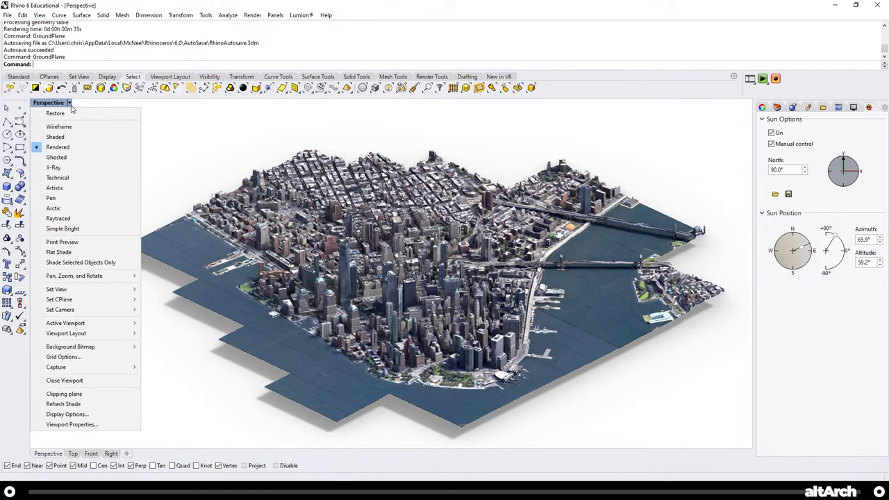
{"action": "left_click", "coordinate": [750, 158]}
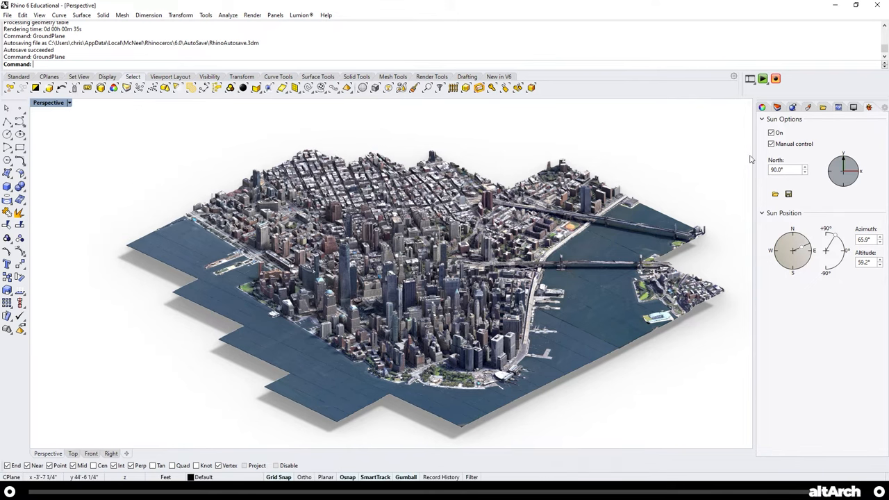